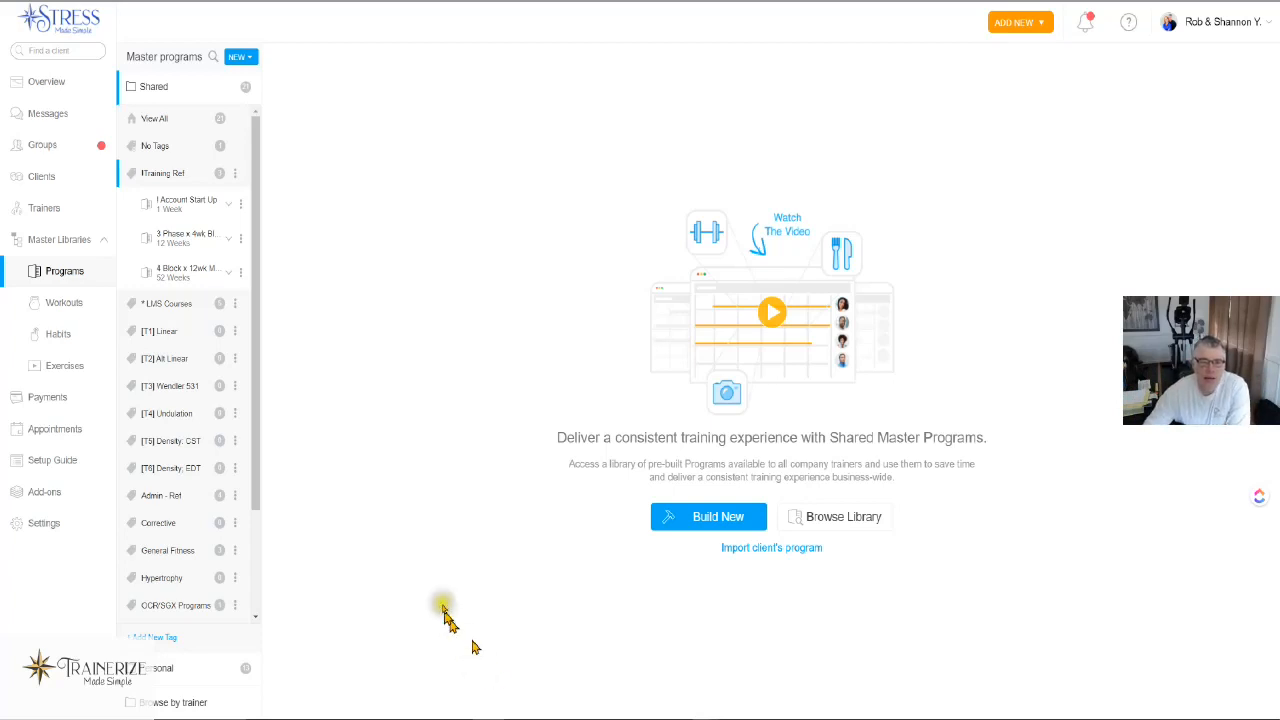
pyautogui.moveTo(340, 387)
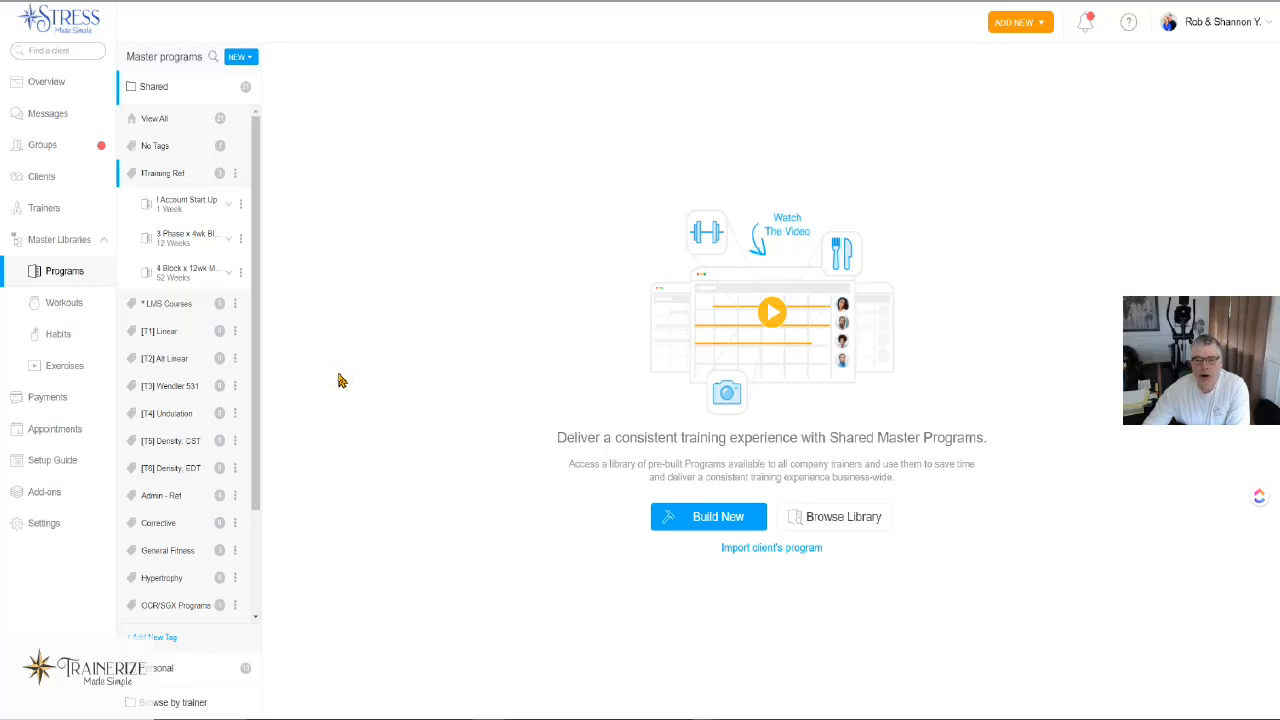
pyautogui.moveTo(350, 362)
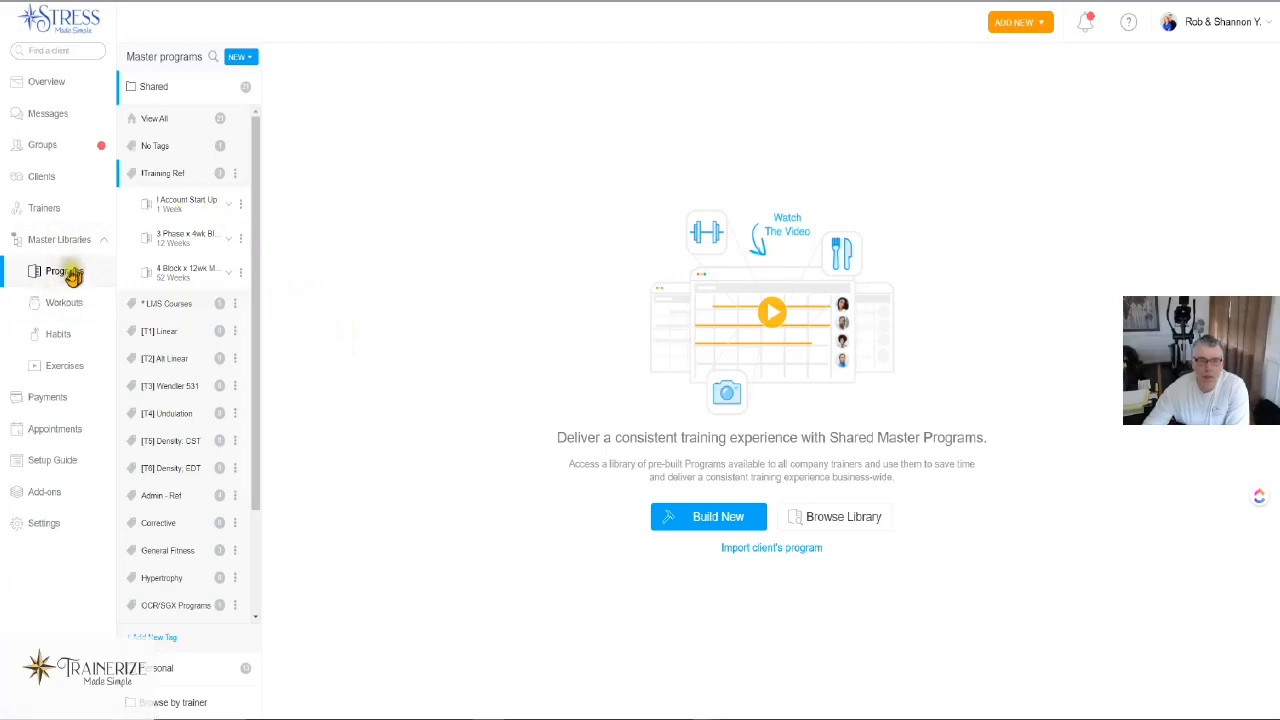
pyautogui.moveTo(228, 362)
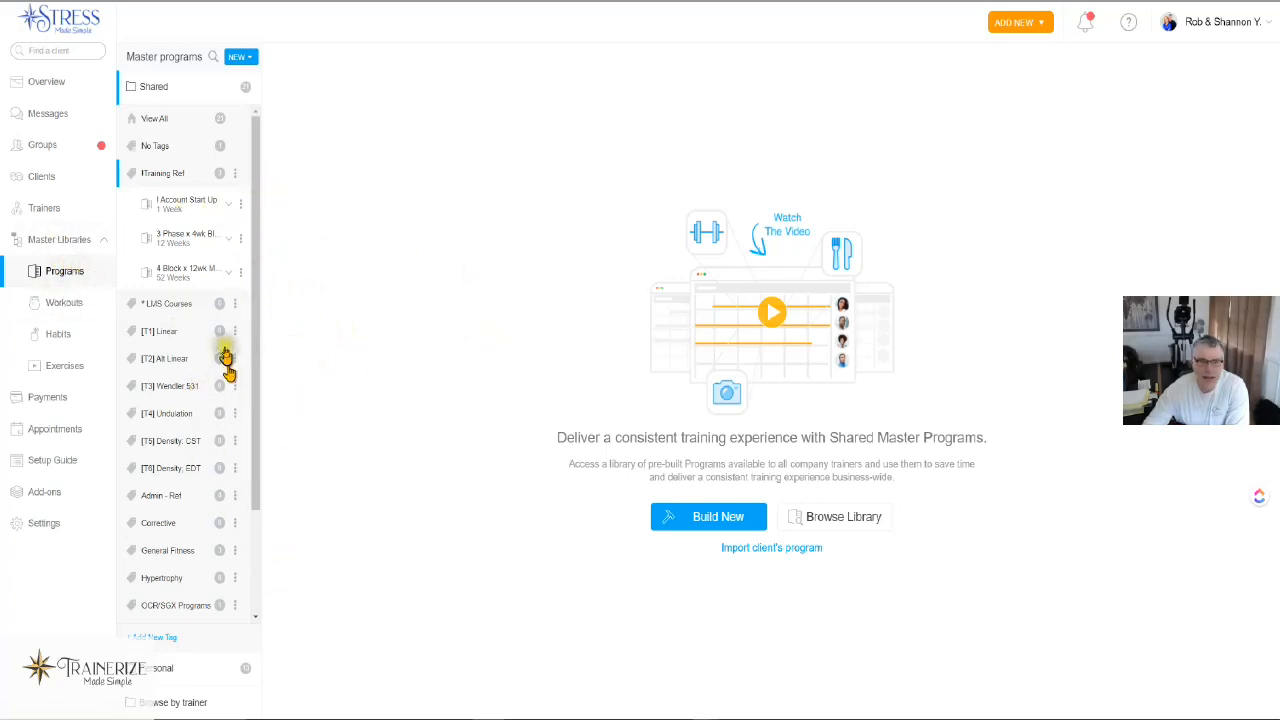
pyautogui.moveTo(120, 270)
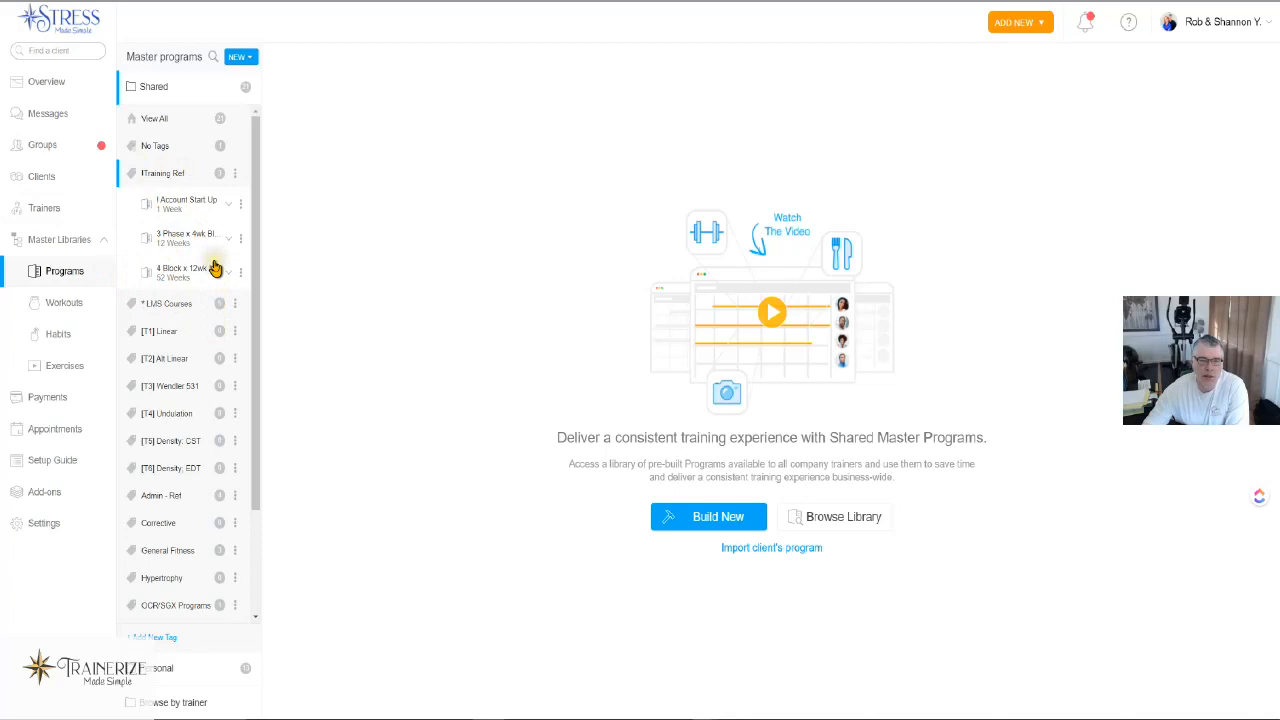
pyautogui.moveTo(200, 246)
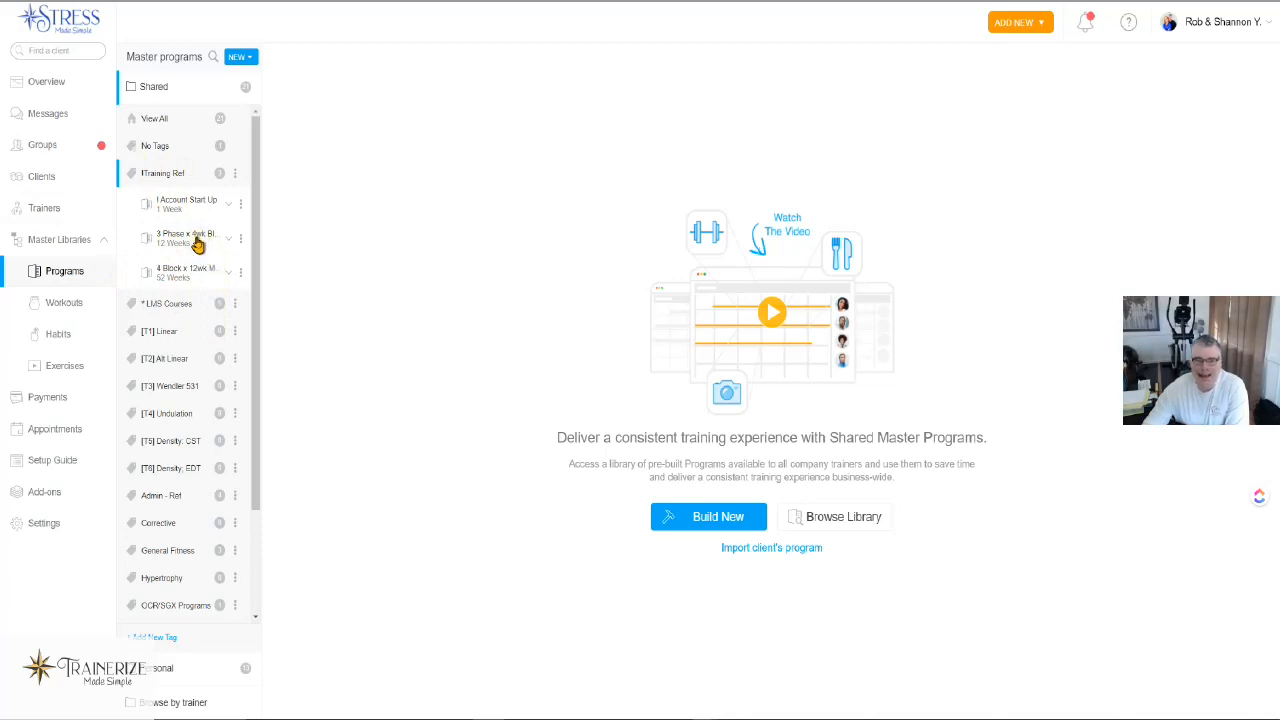
# - Open the 3 Phase x 4wk Blank Template program and view its Summary & Subscribers
pyautogui.click(185, 238)
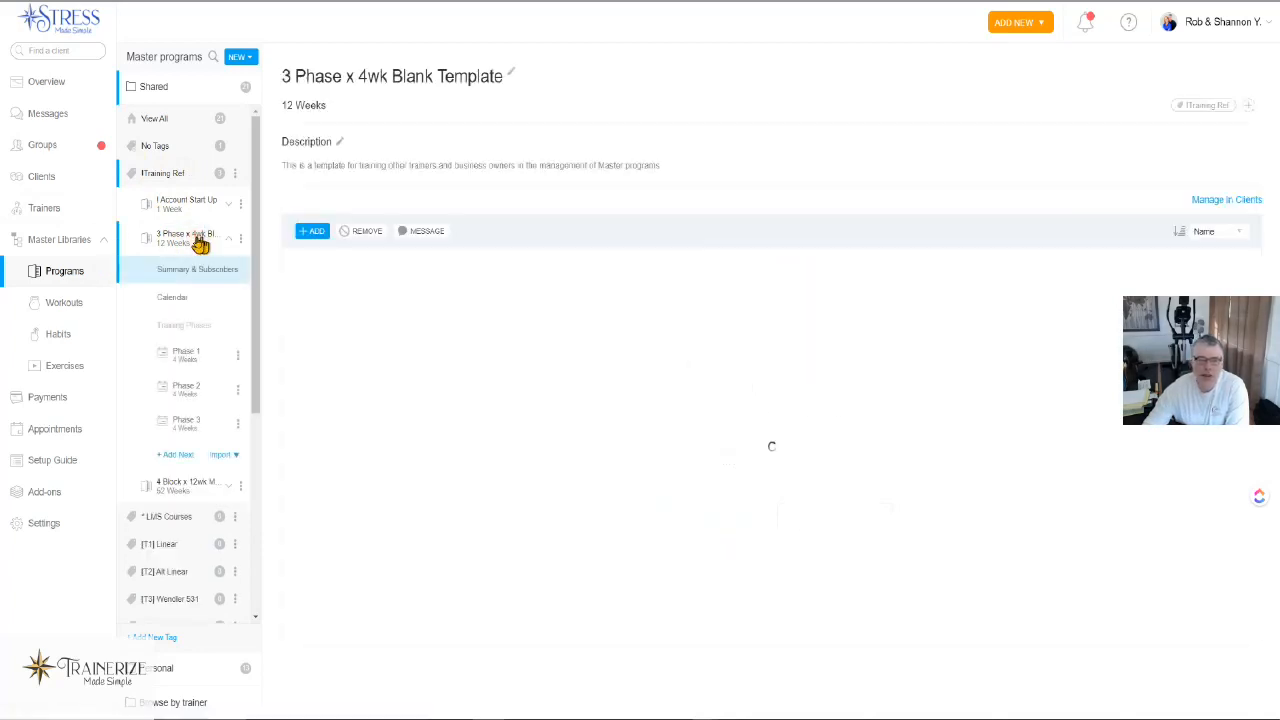
pyautogui.click(197, 269)
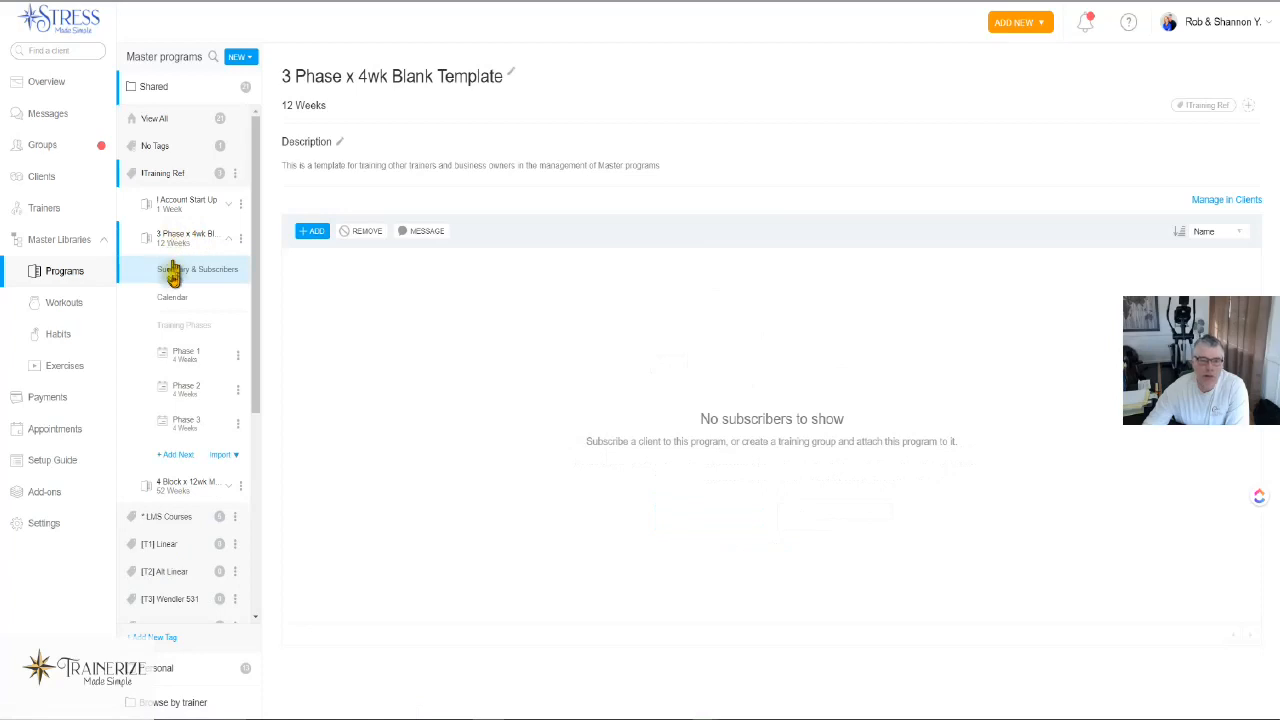
pyautogui.moveTo(180, 358)
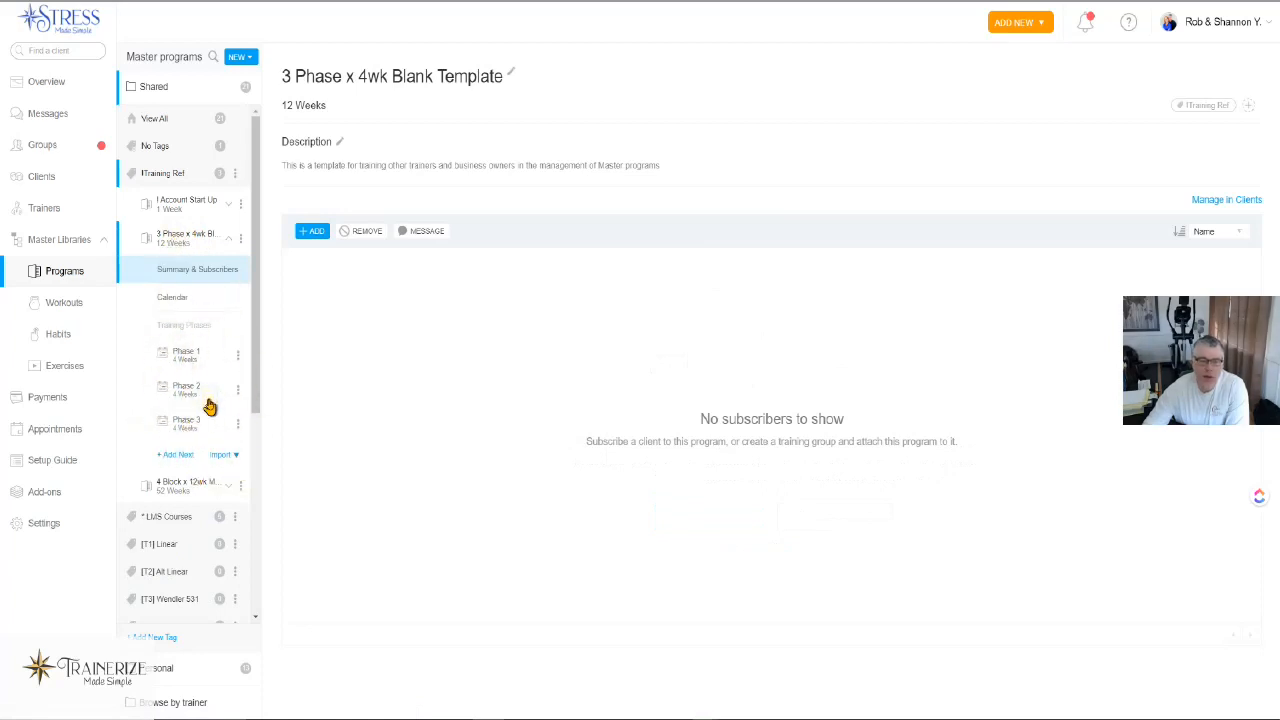
pyautogui.moveTo(197, 423)
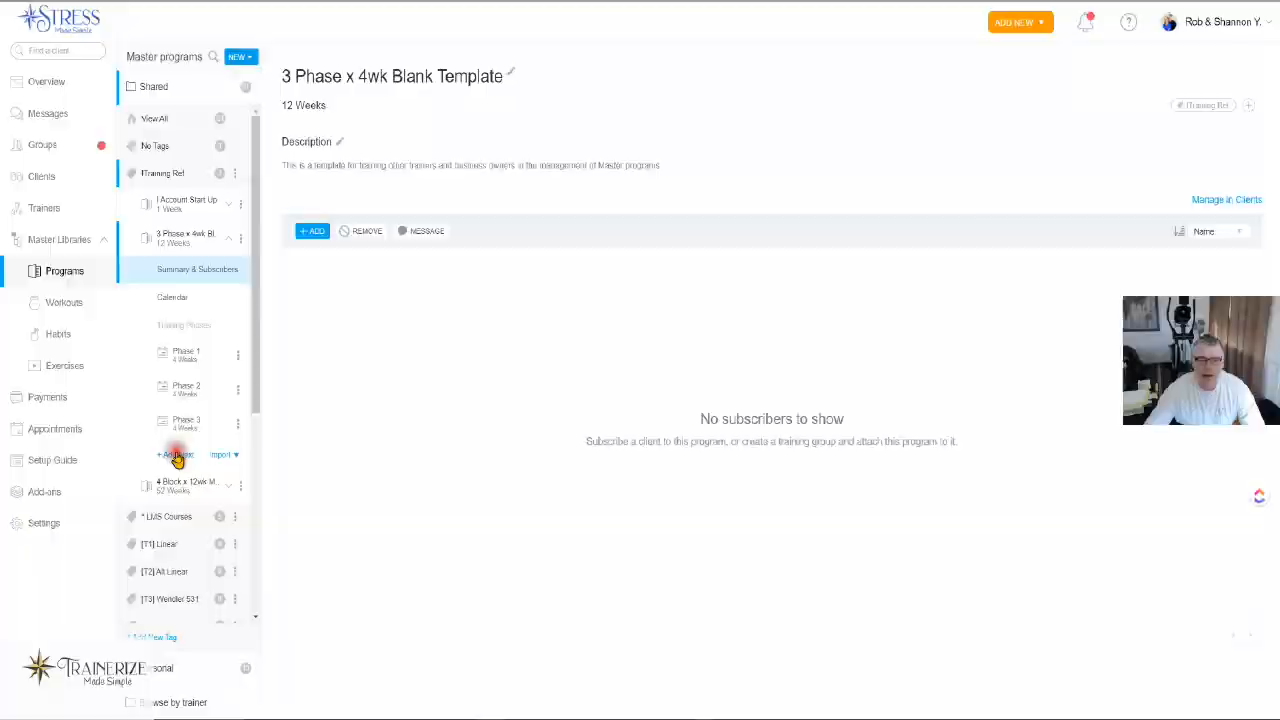
# - Create and save a new 1-week training phase named 'Intro Week'
pyautogui.click(175, 454)
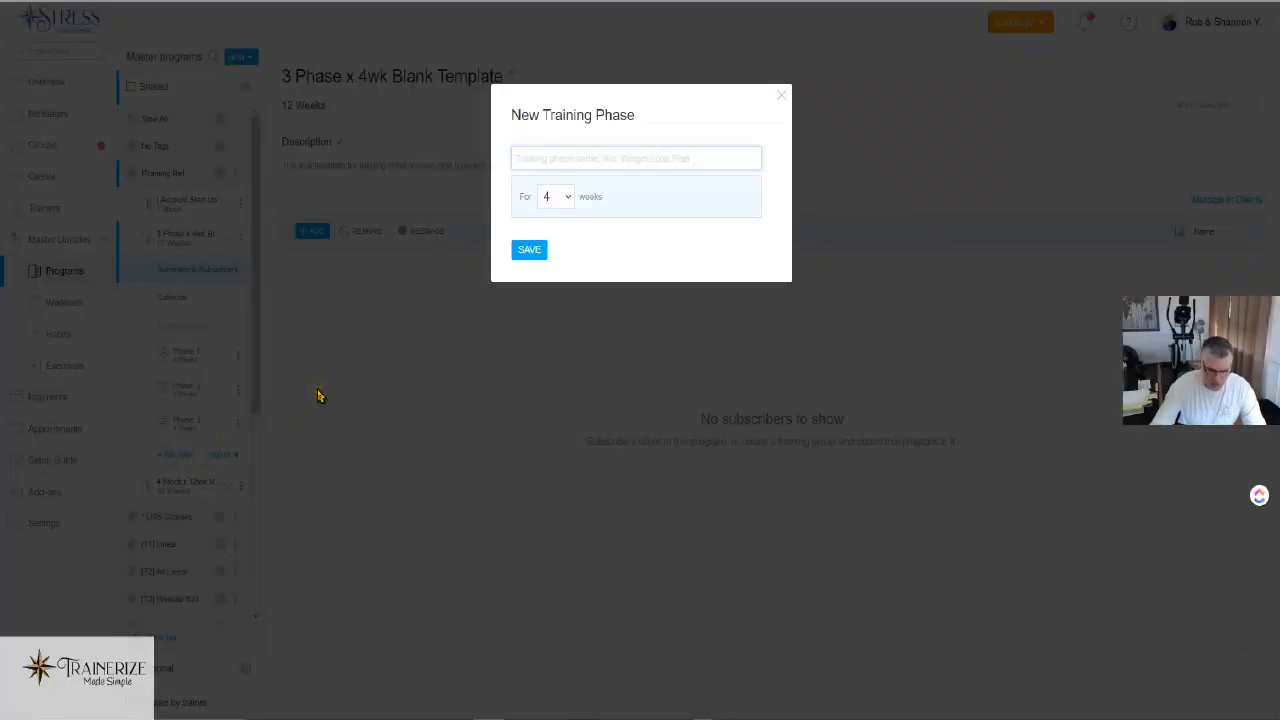
pyautogui.write('Intro')
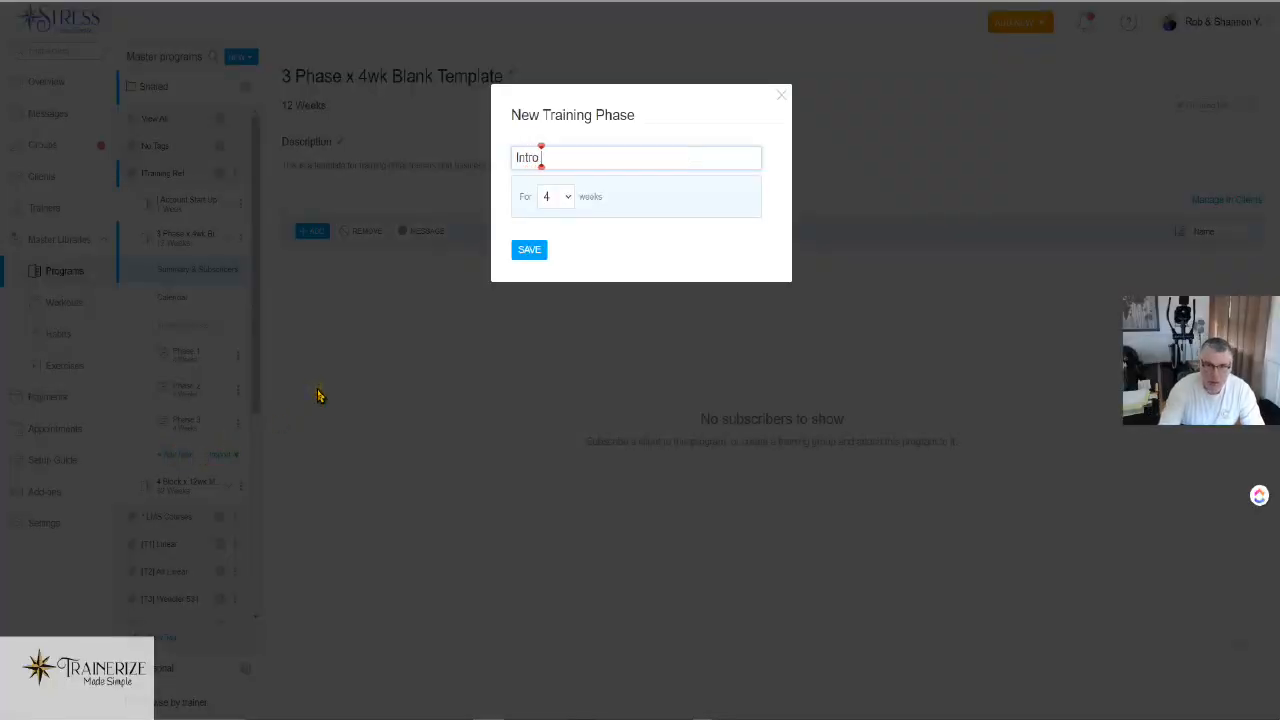
pyautogui.write('Week')
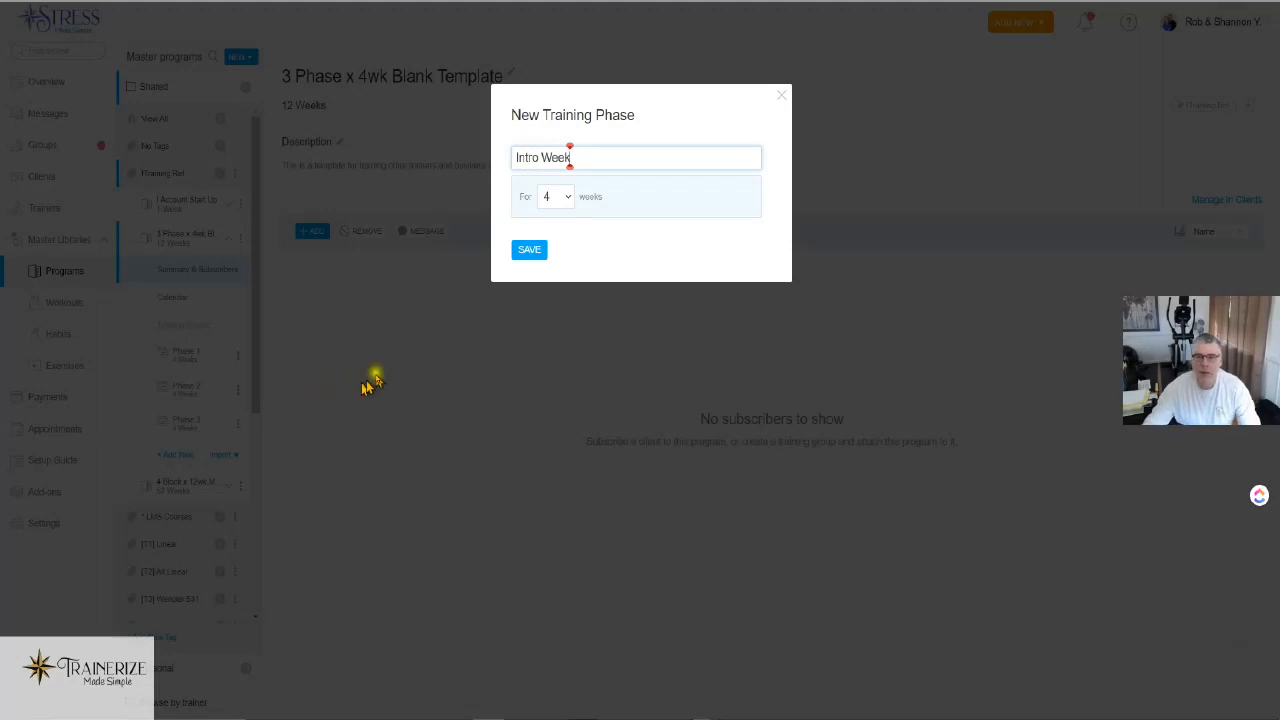
pyautogui.click(555, 196)
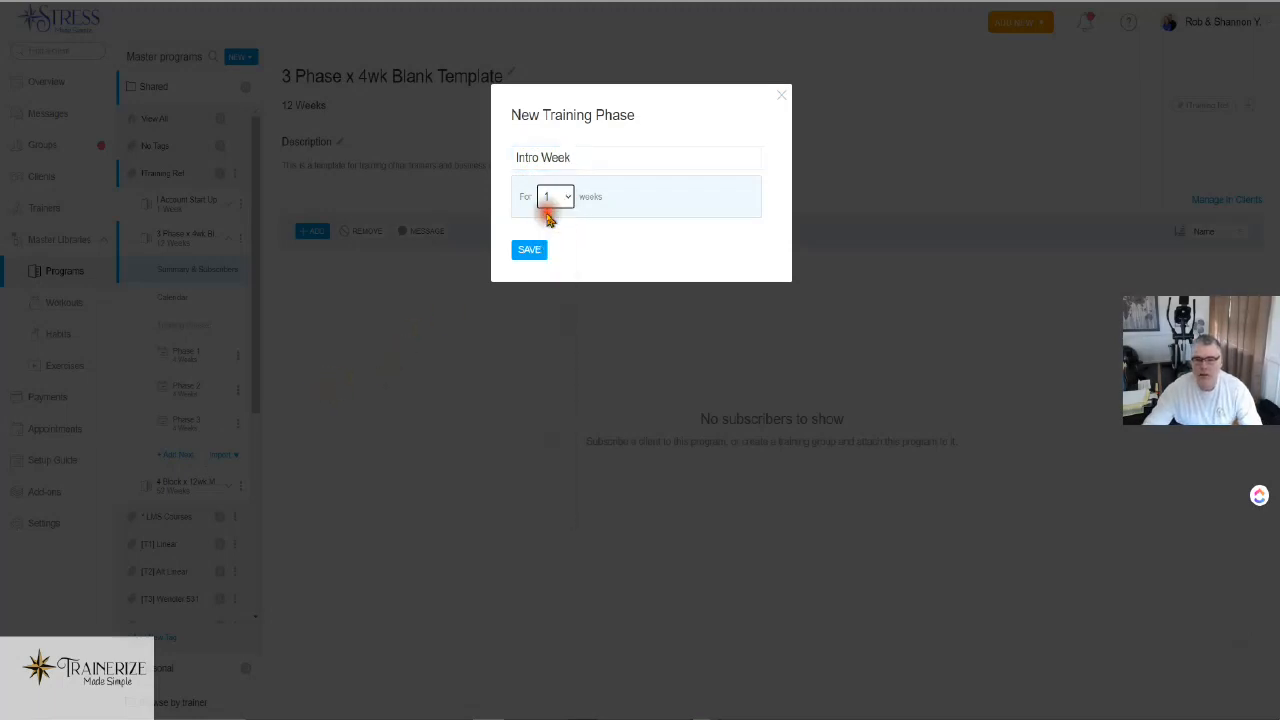
pyautogui.click(529, 249)
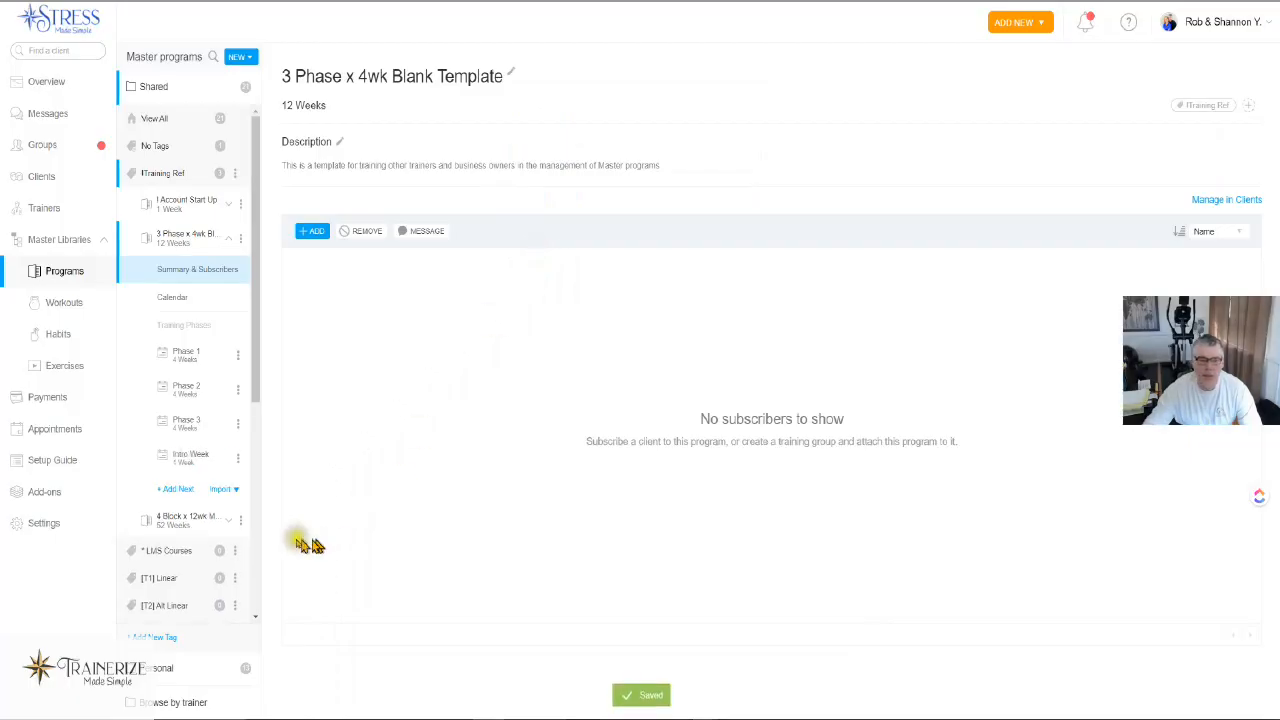
pyautogui.moveTo(188, 453)
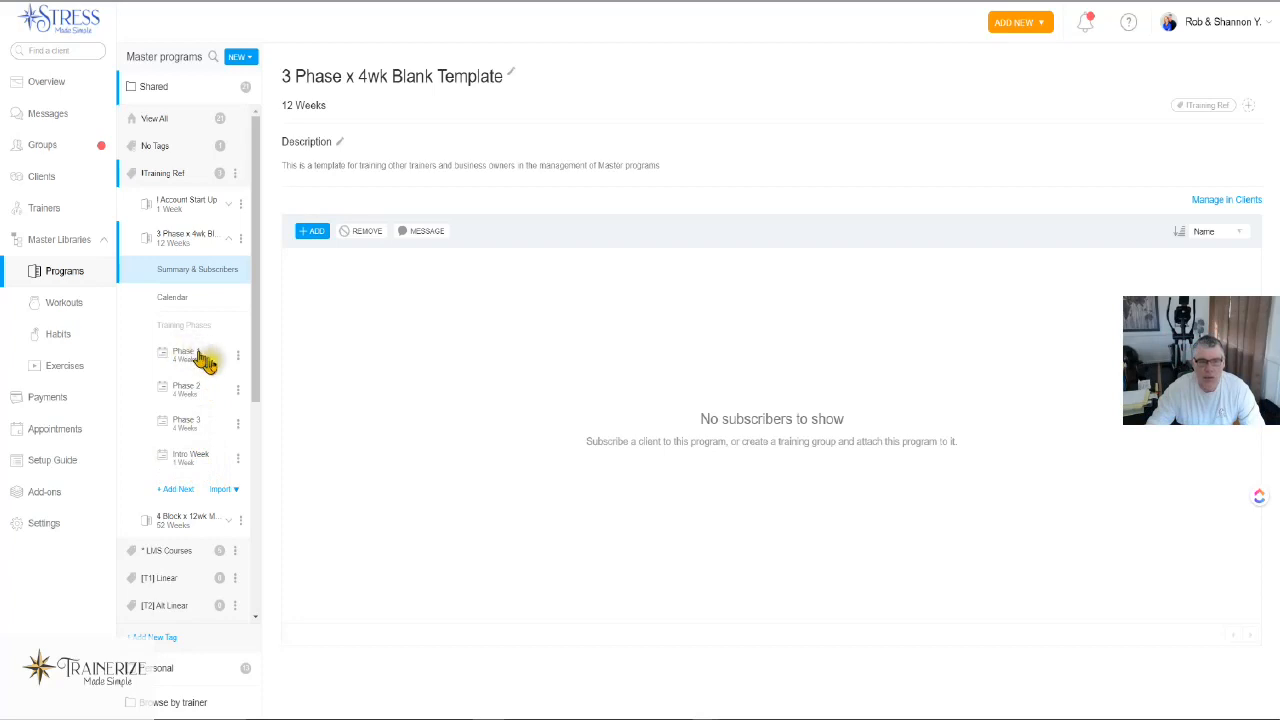
pyautogui.moveTo(205, 650)
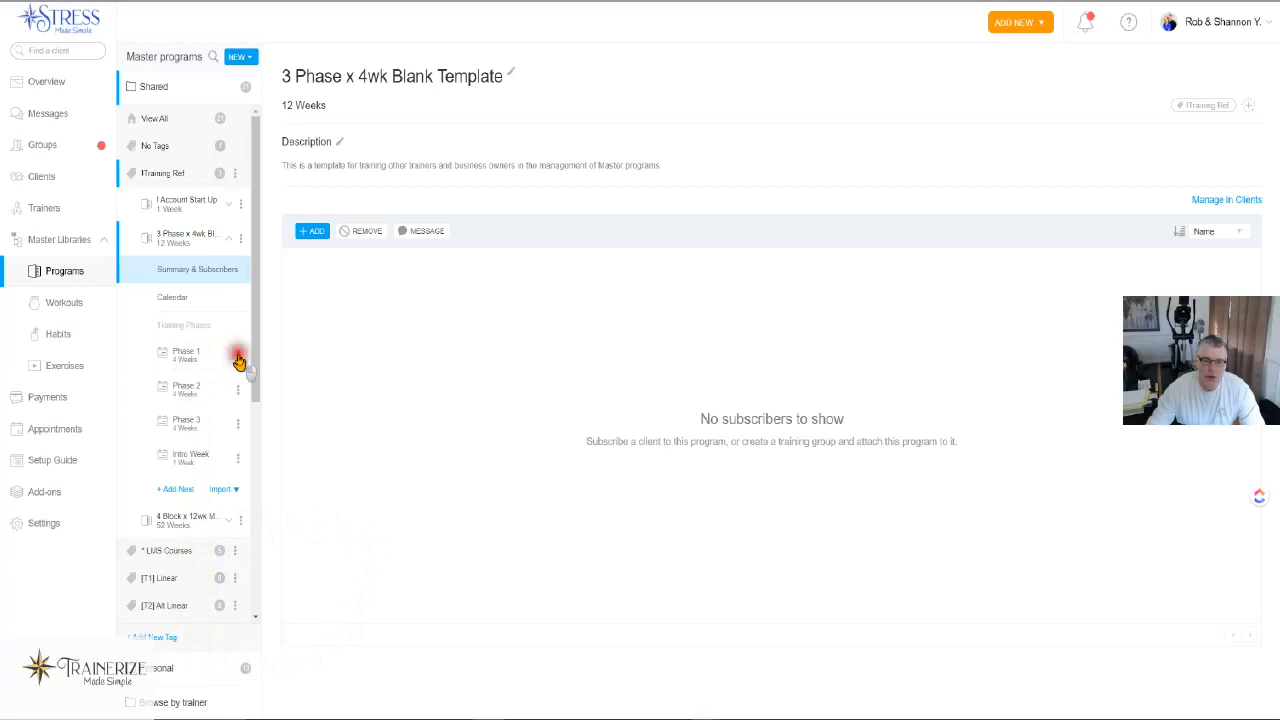
# - Duplicate Phase 1, Phase 2 and Phase 3, confirming each copy
pyautogui.click(238, 354)
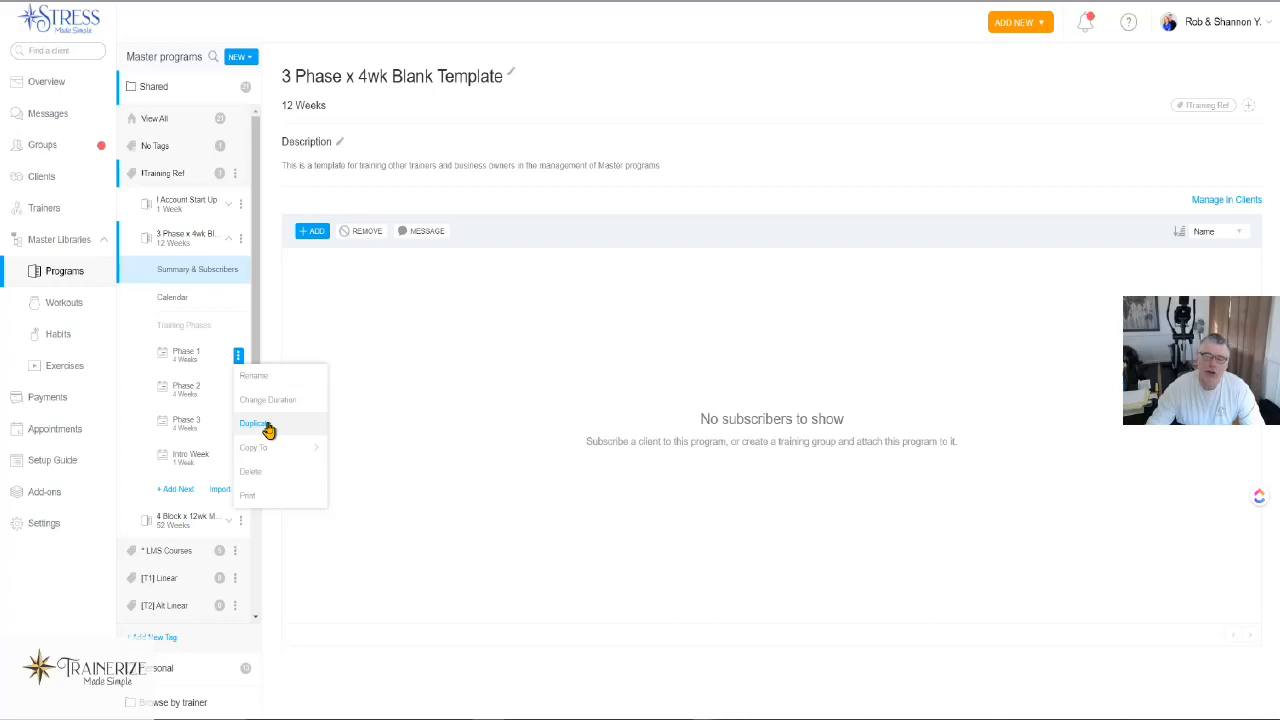
pyautogui.moveTo(365, 360)
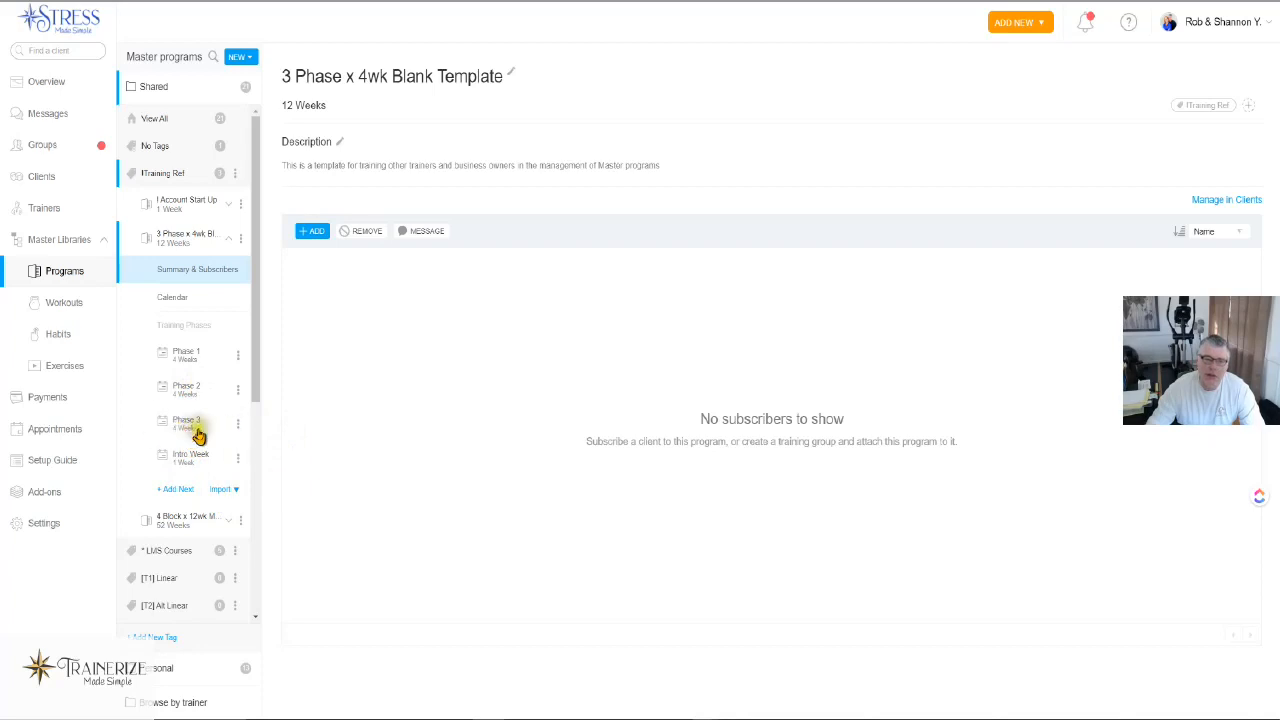
pyautogui.moveTo(197, 390)
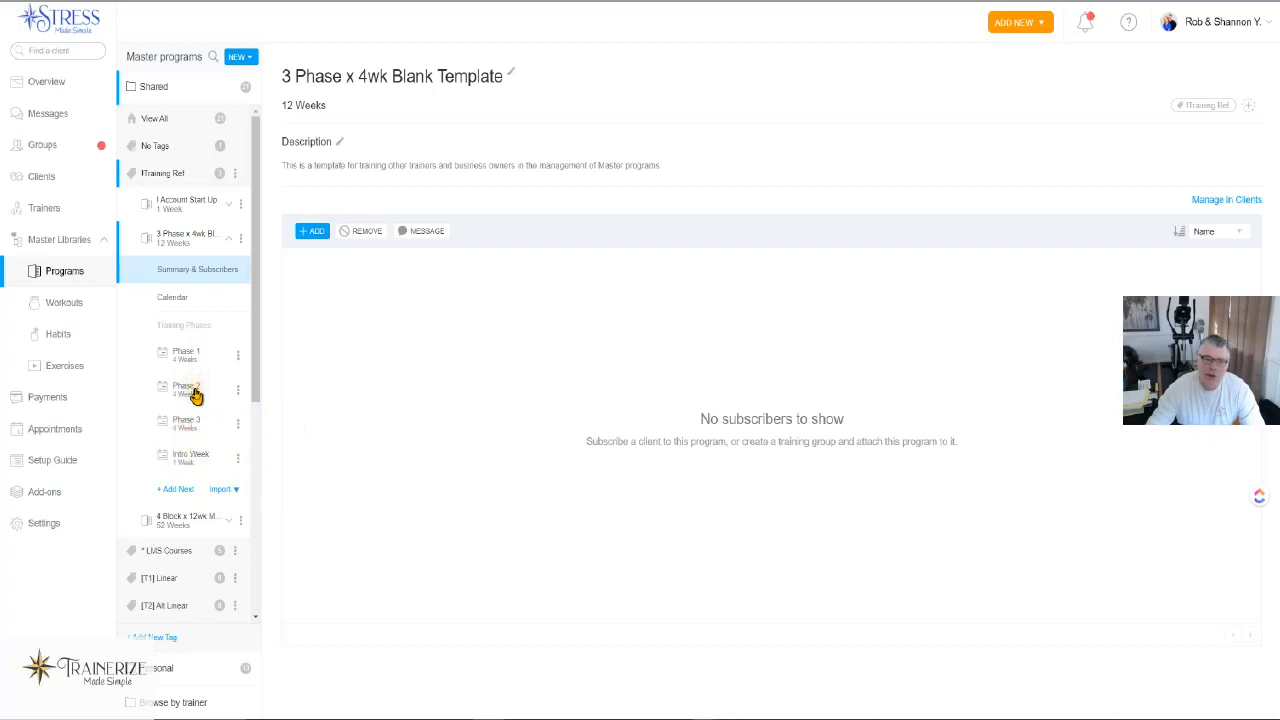
pyautogui.moveTo(207, 490)
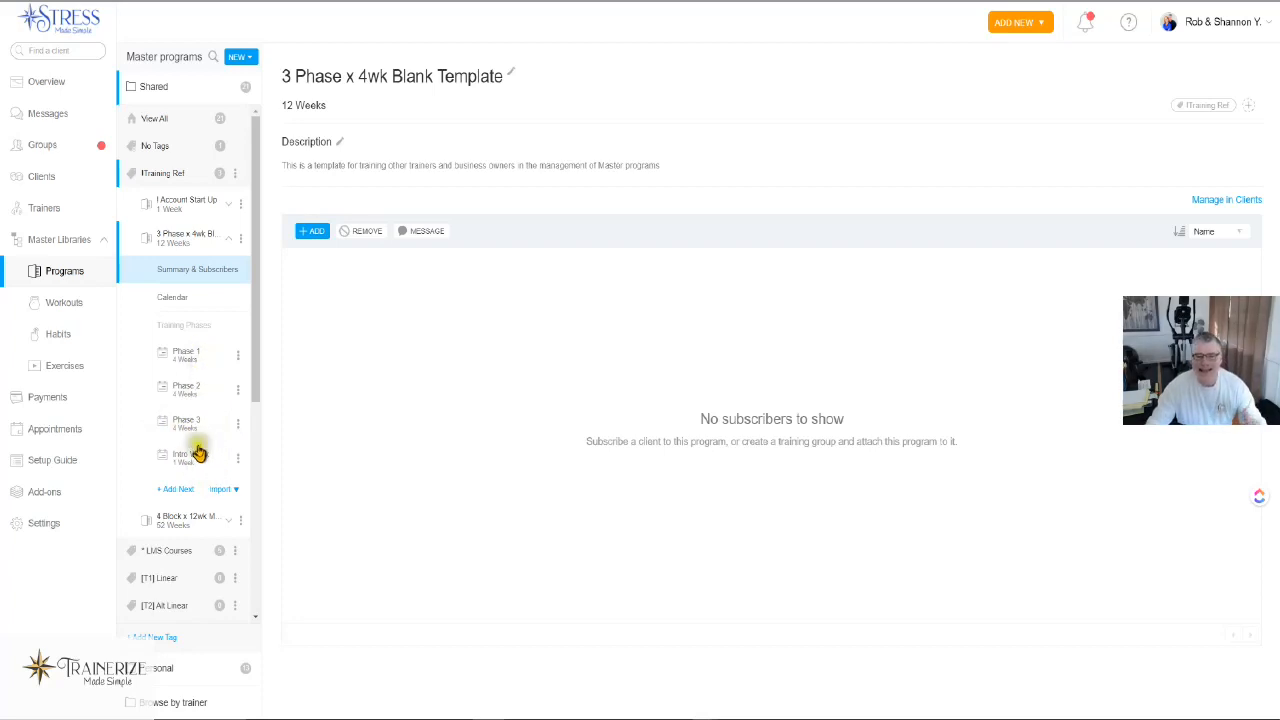
pyautogui.moveTo(190, 458)
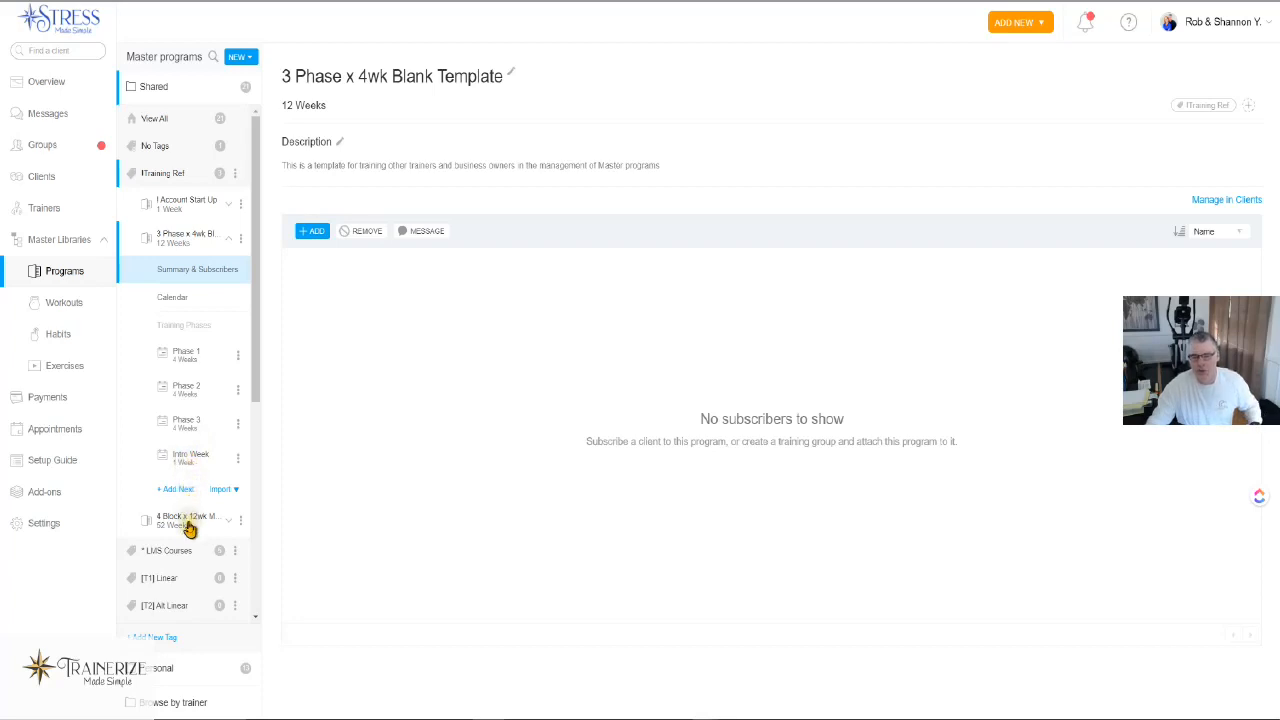
pyautogui.moveTo(189, 472)
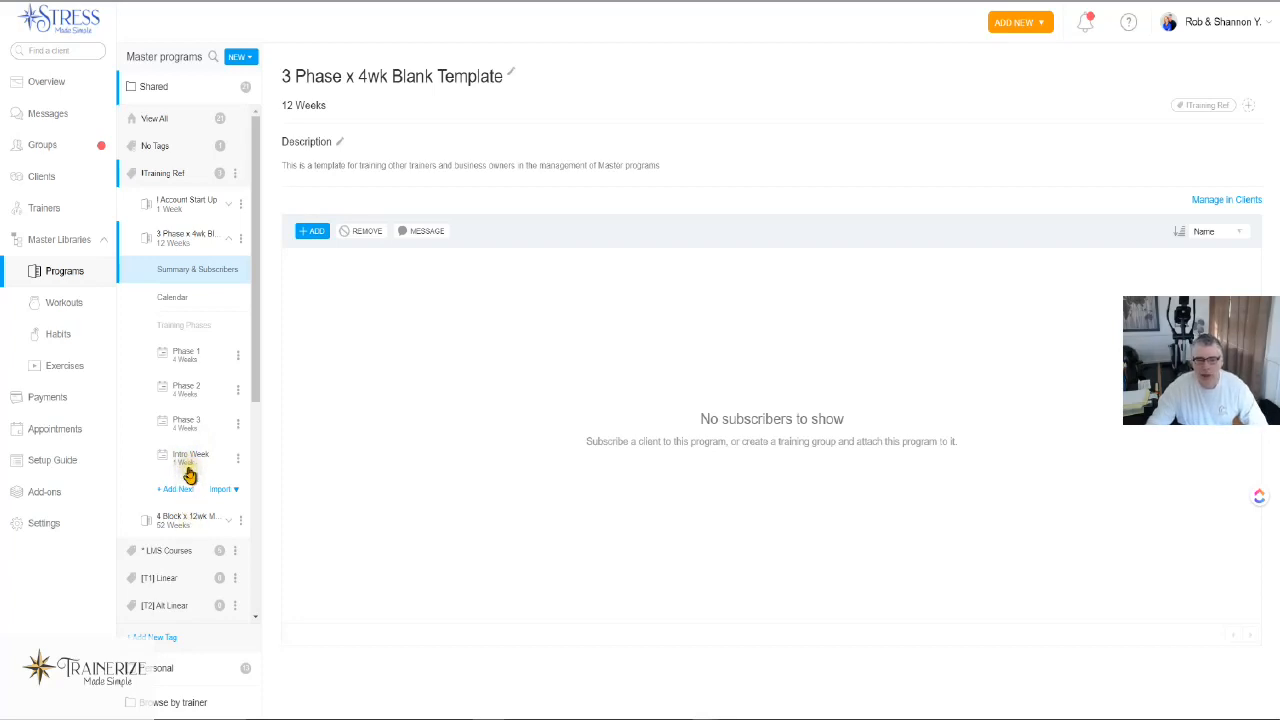
pyautogui.click(239, 355)
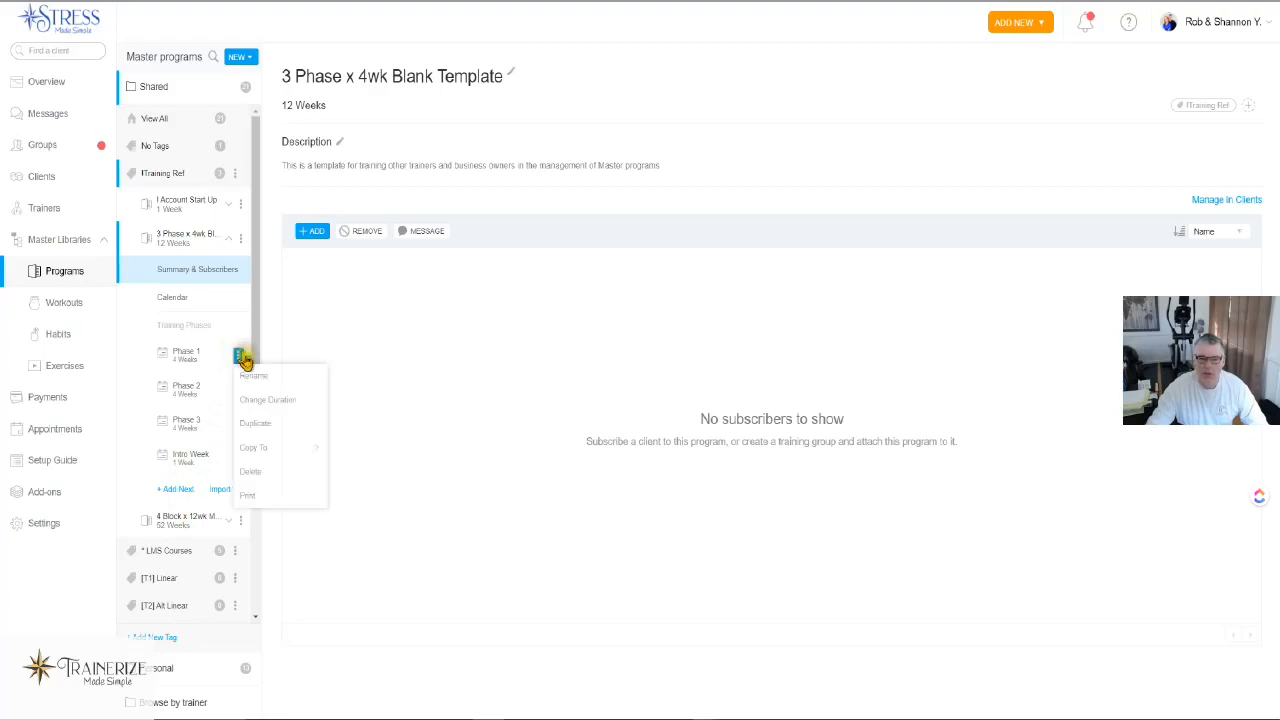
pyautogui.click(255, 423)
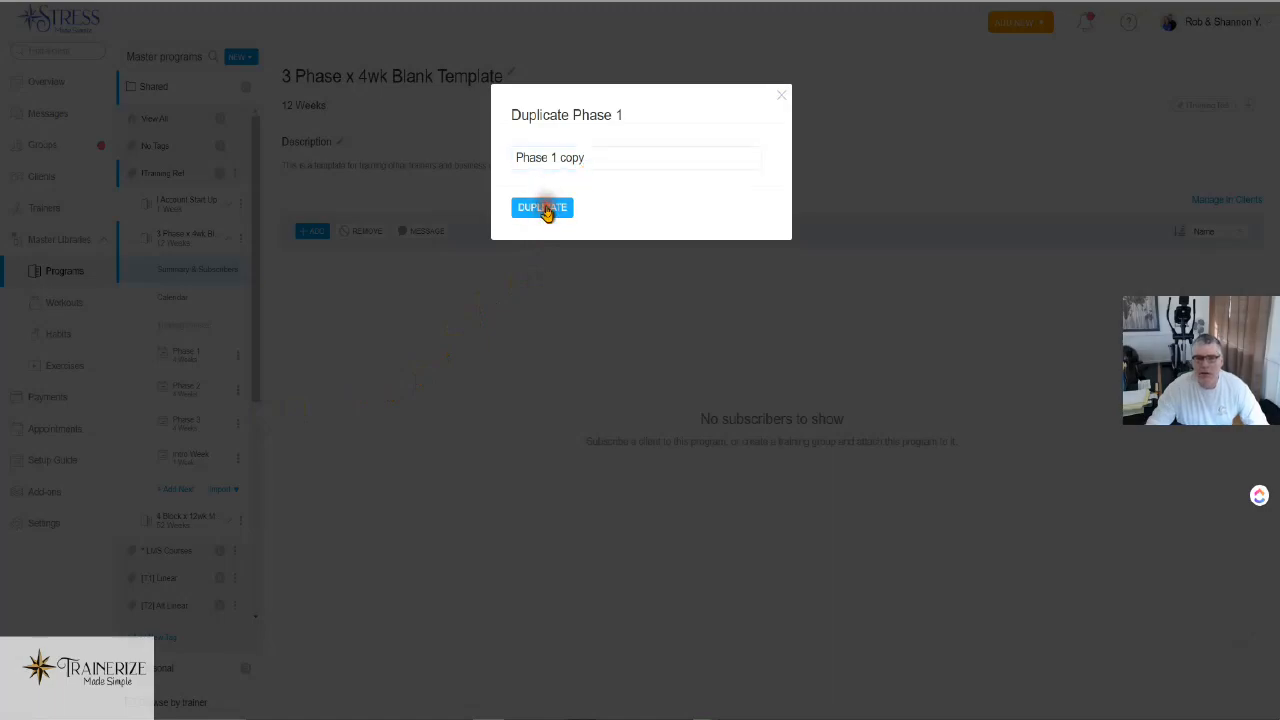
pyautogui.click(542, 207)
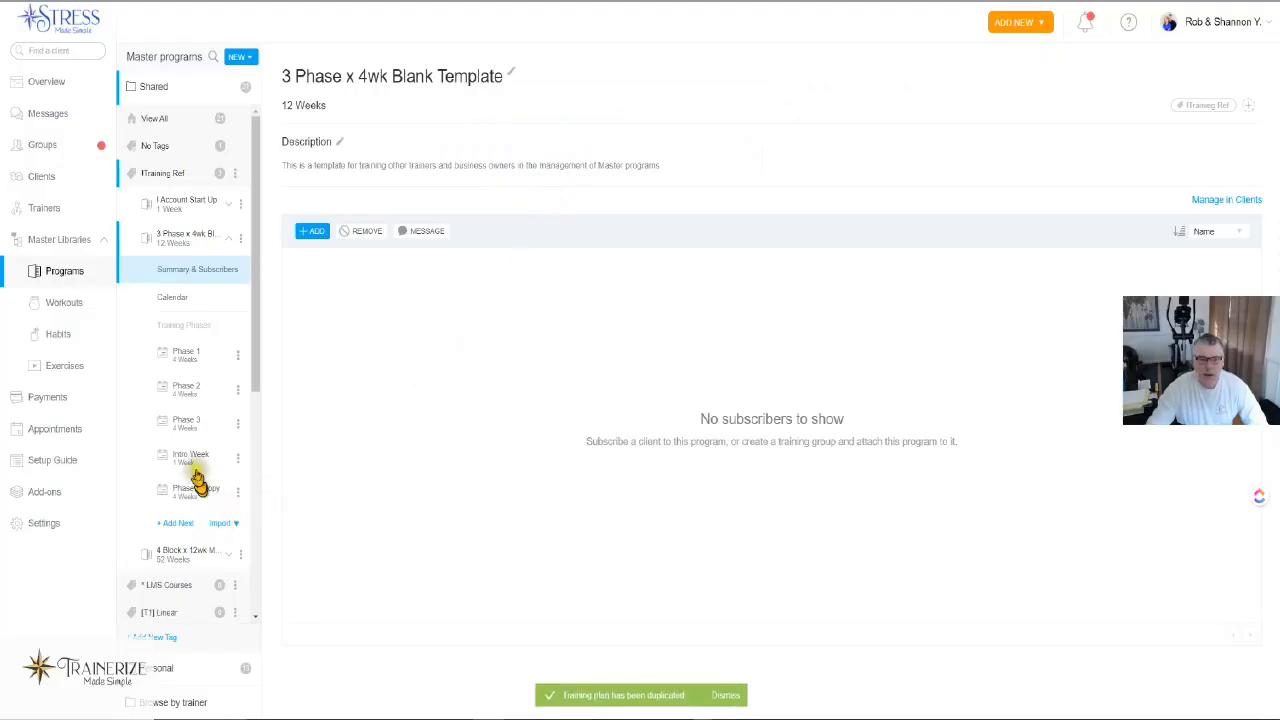
pyautogui.click(238, 389)
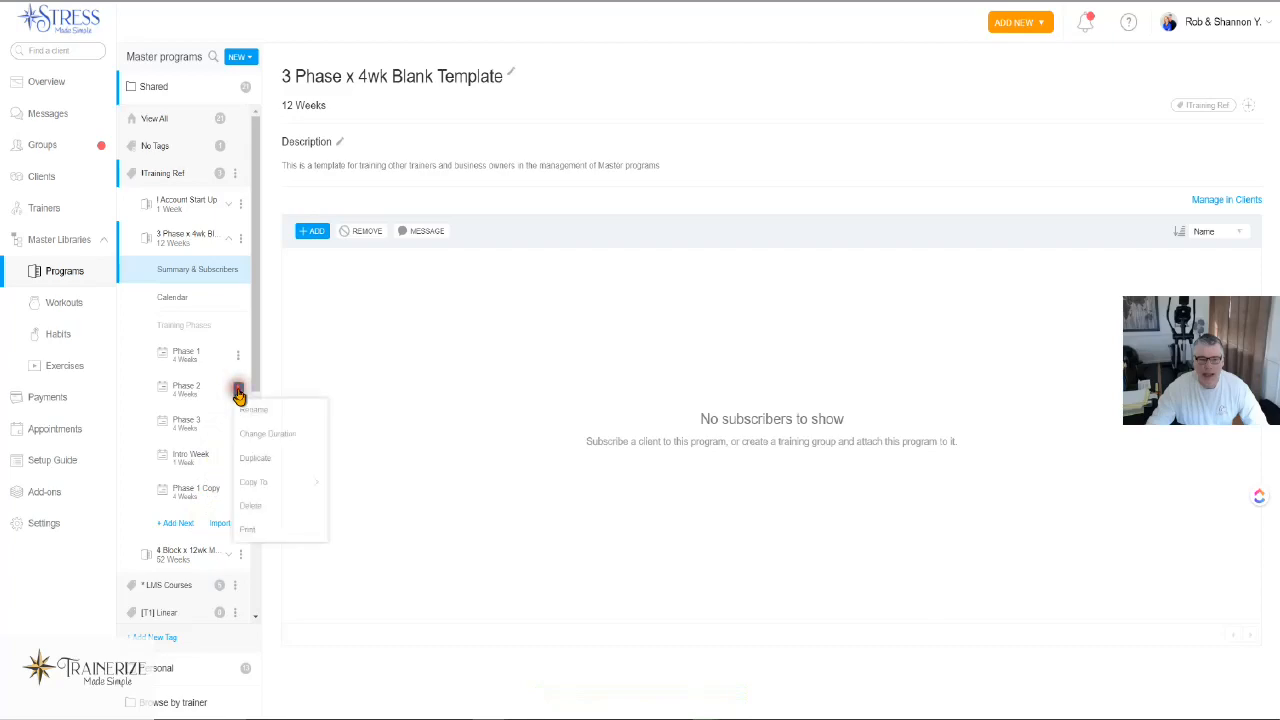
pyautogui.moveTo(268, 433)
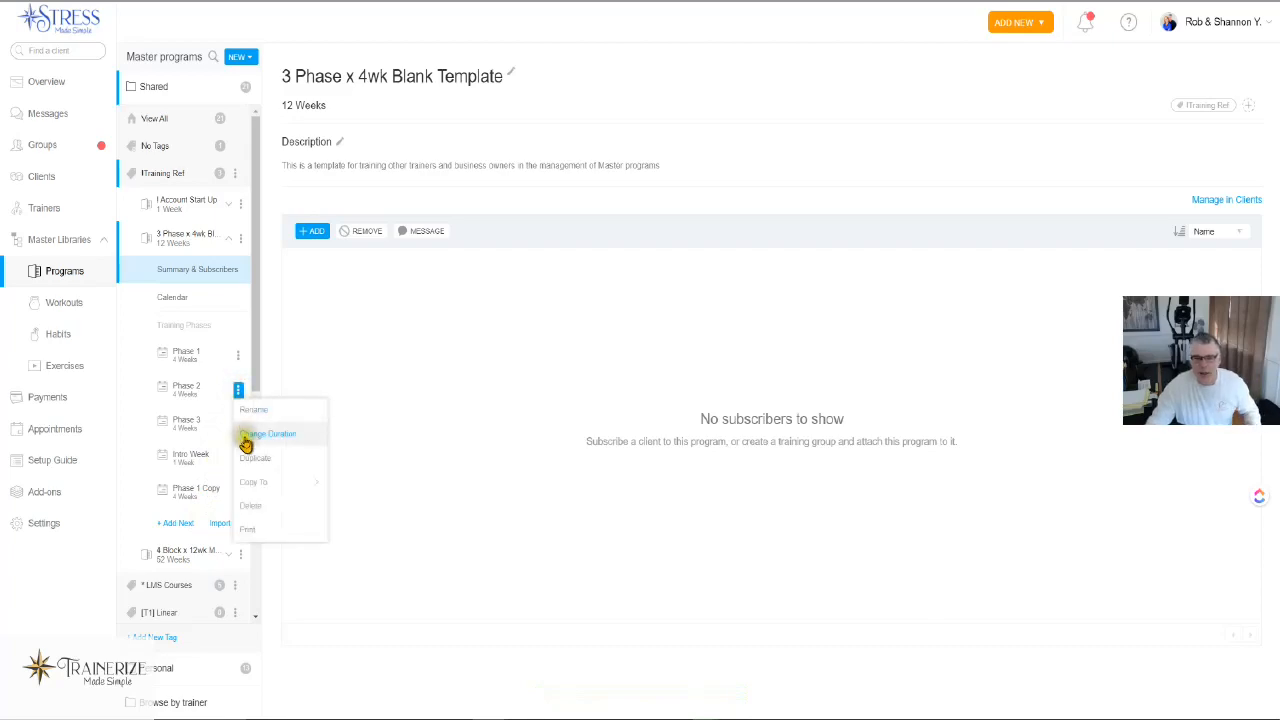
pyautogui.click(255, 458)
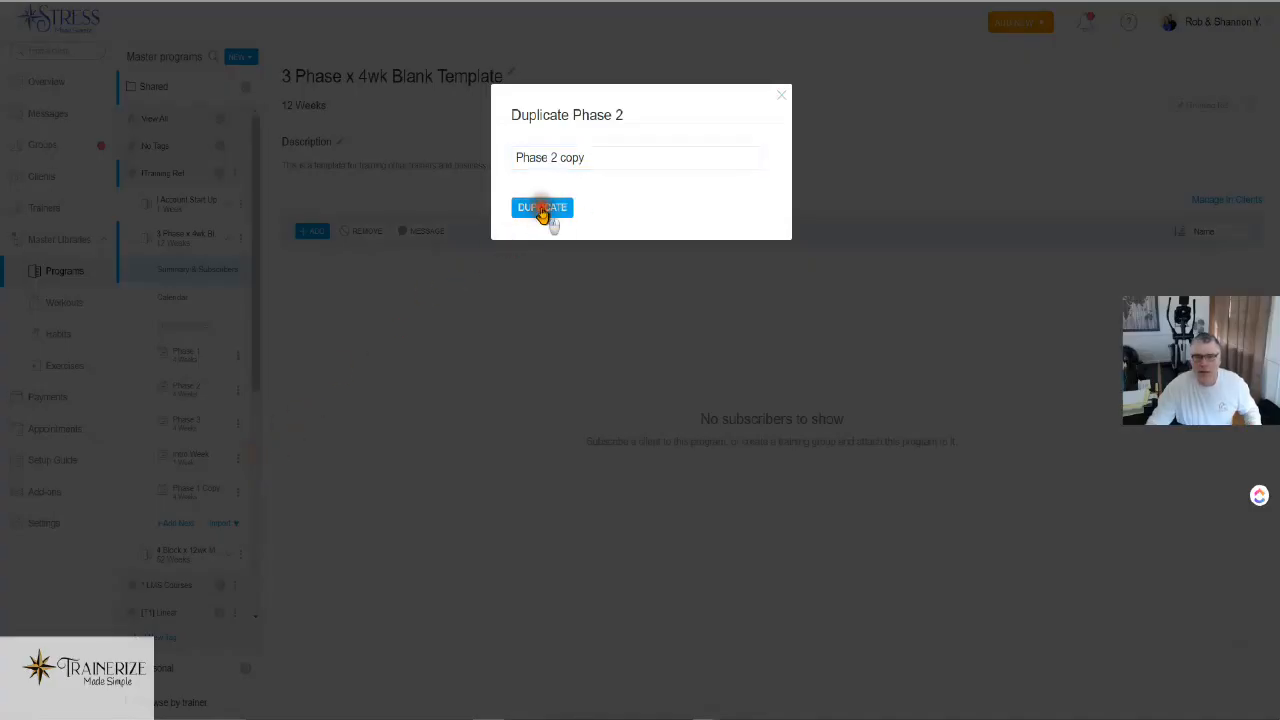
pyautogui.click(542, 208)
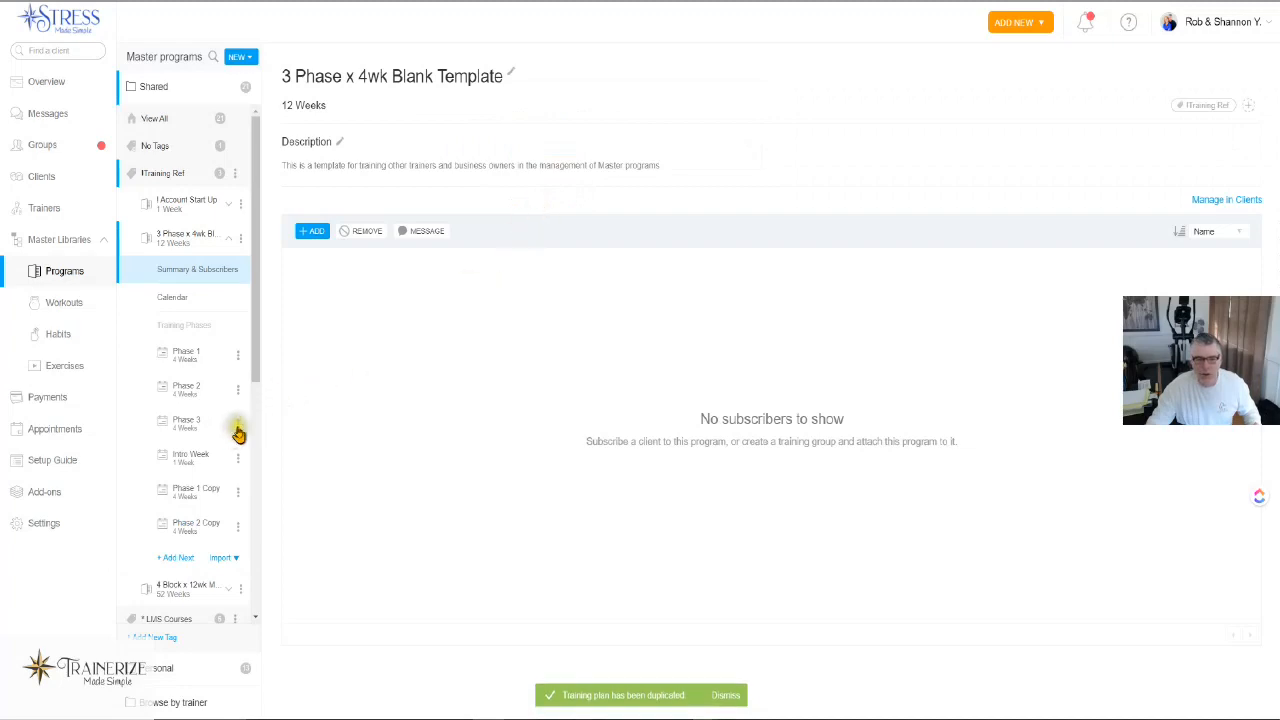
pyautogui.click(238, 424)
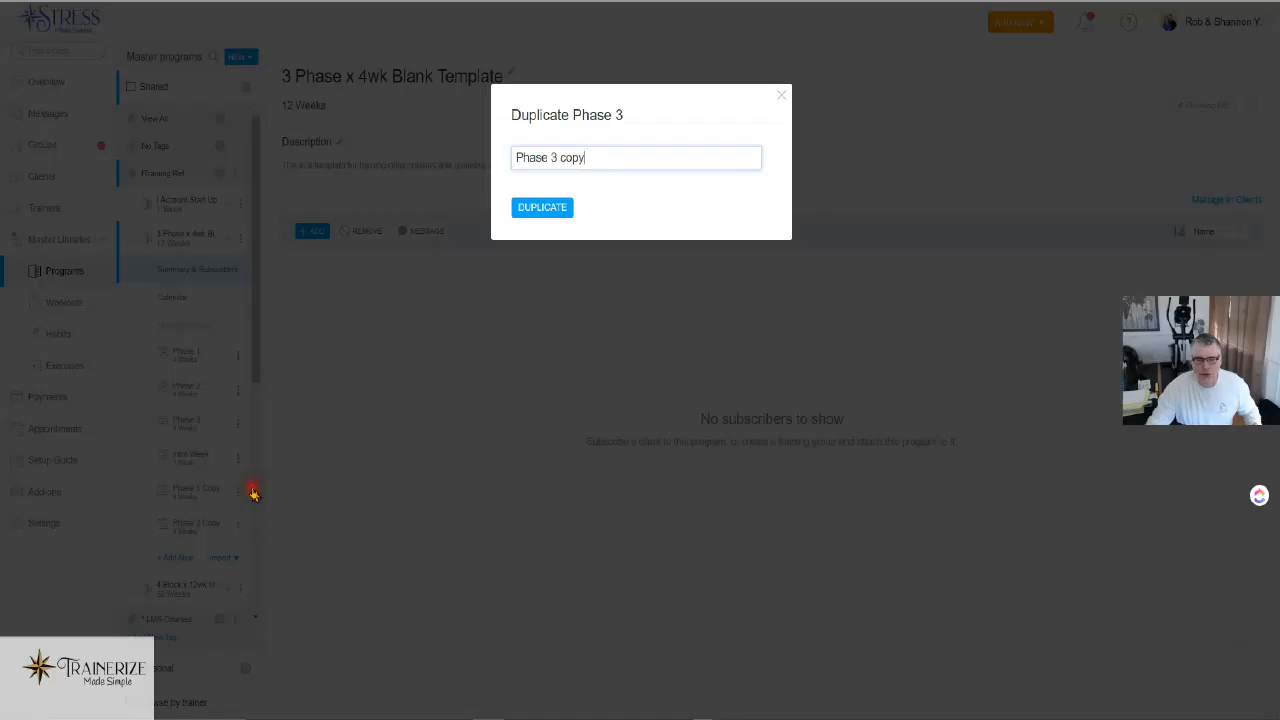
pyautogui.click(542, 207)
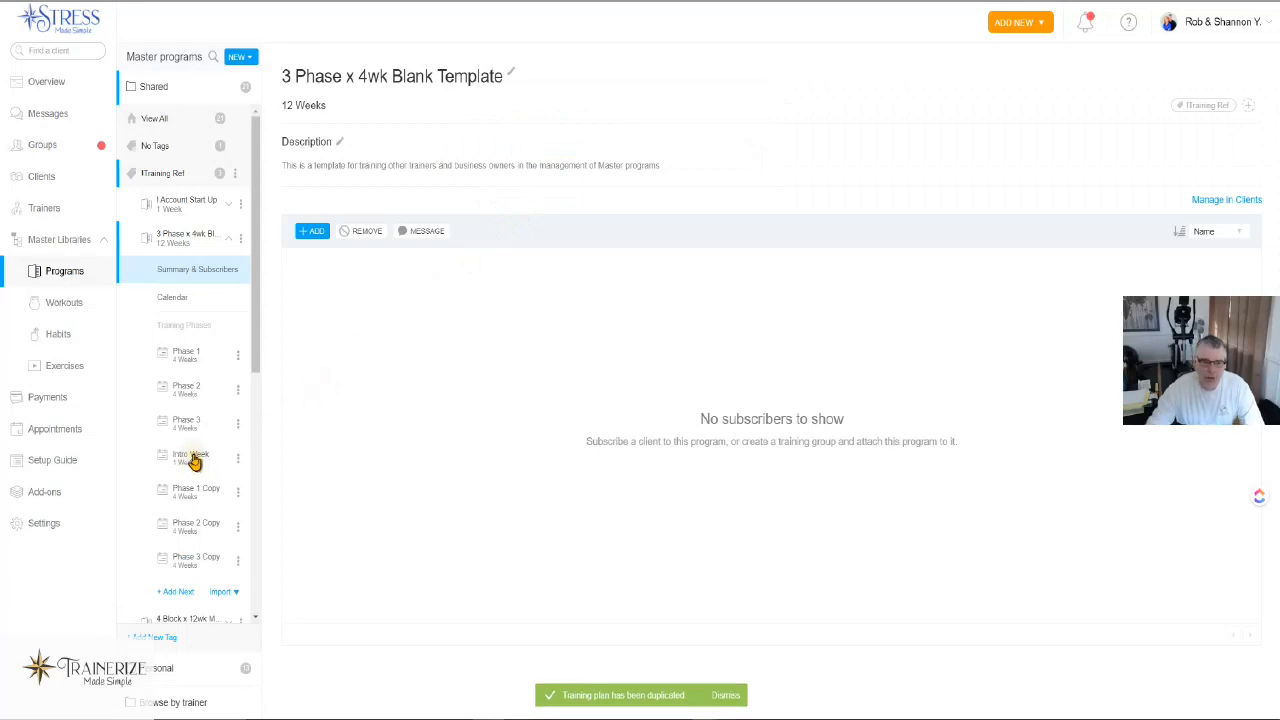
# - Delete the original Phase 1 and Phase 2, confirming each deletion
pyautogui.click(238, 356)
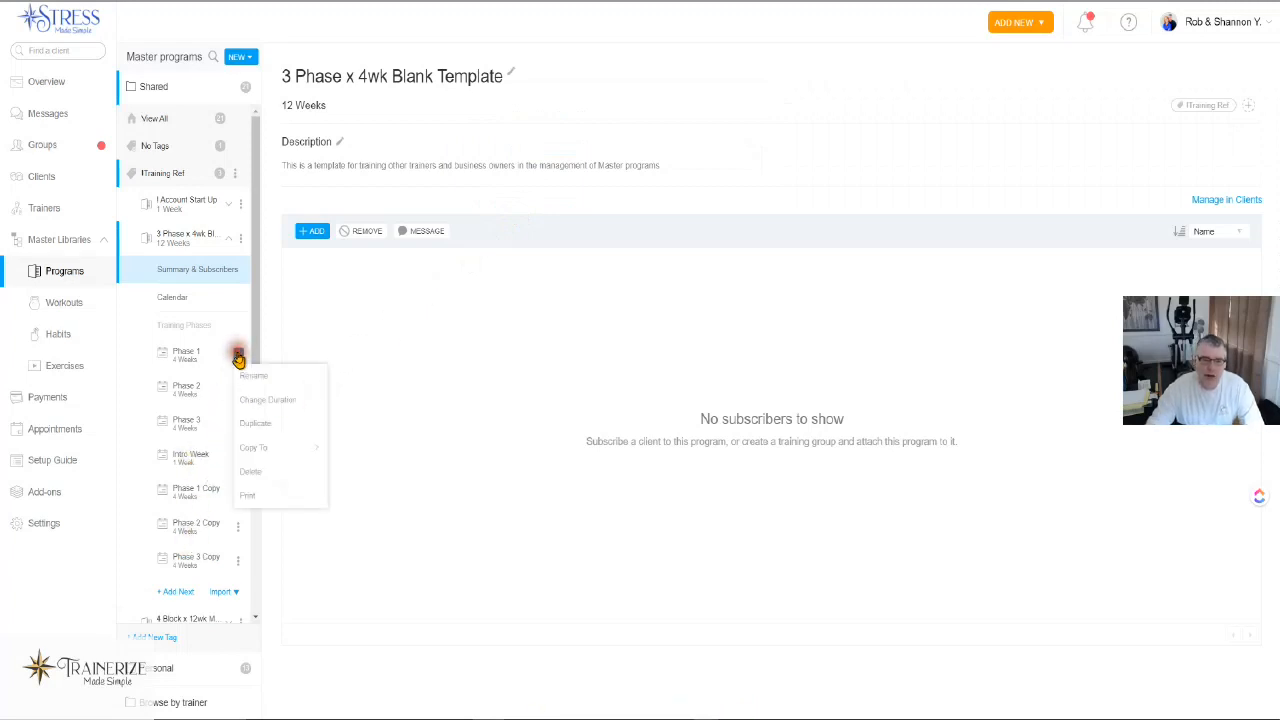
pyautogui.click(251, 471)
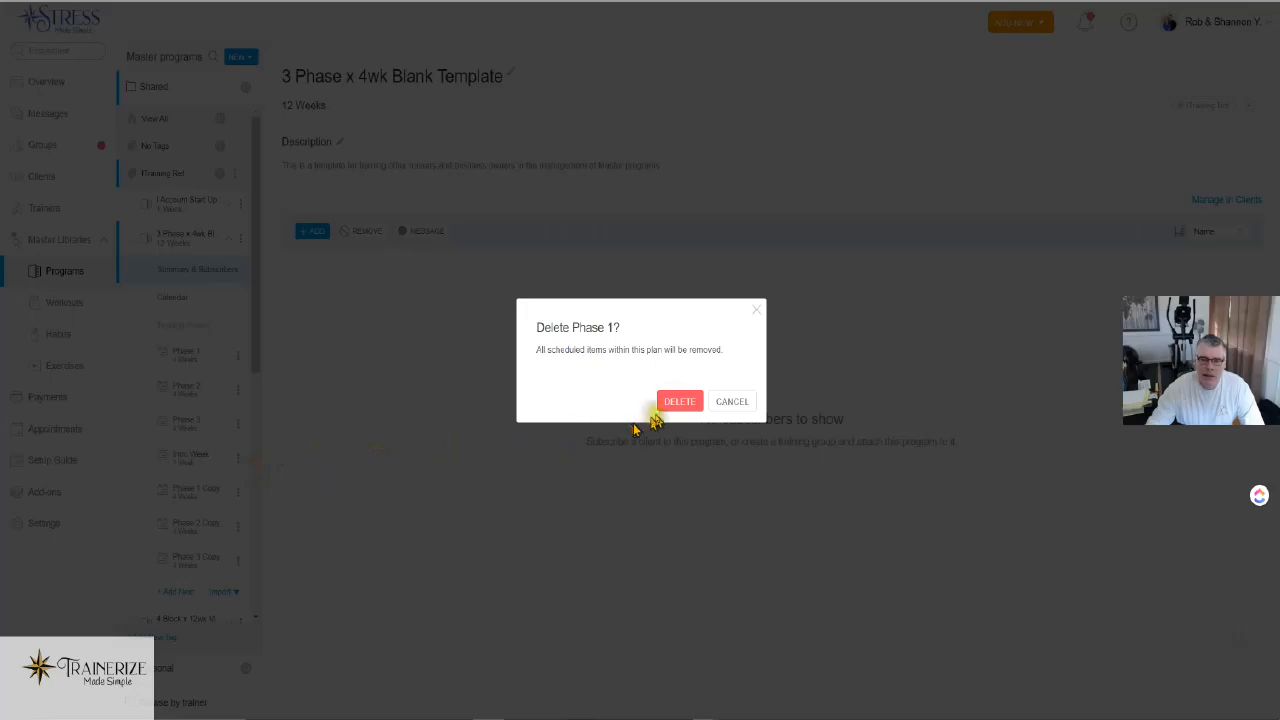
pyautogui.click(679, 401)
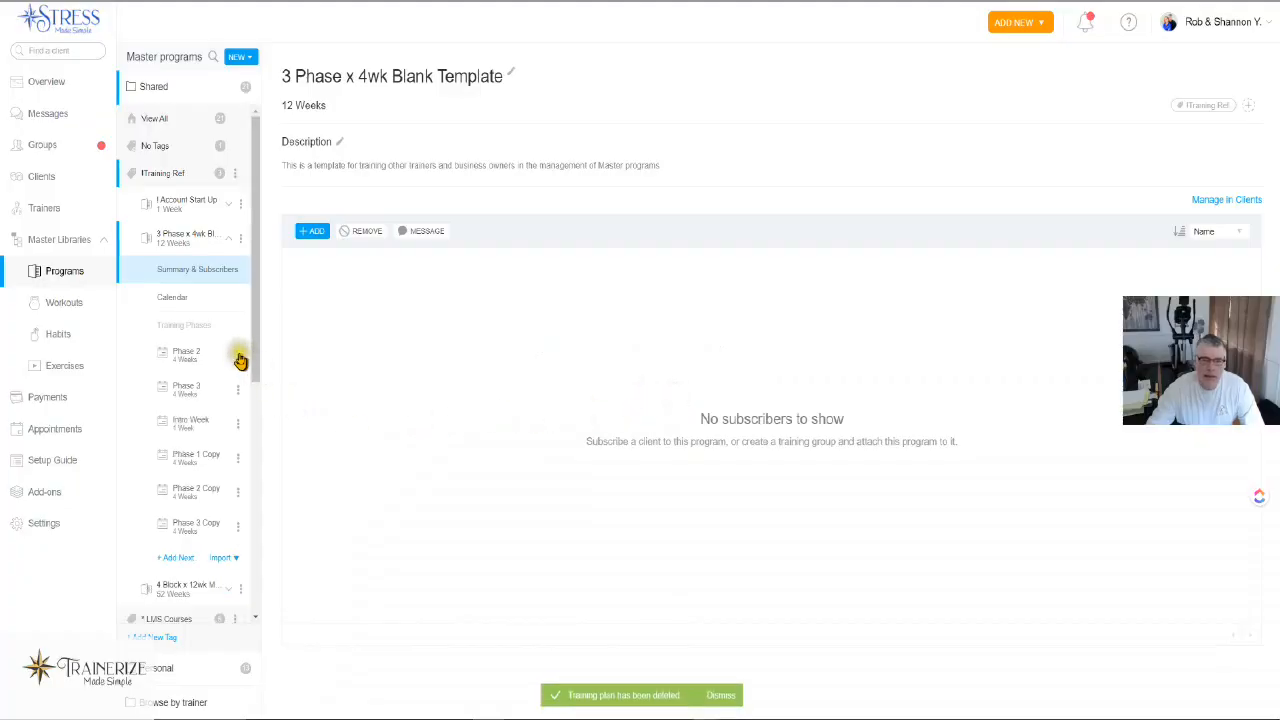
pyautogui.click(238, 360)
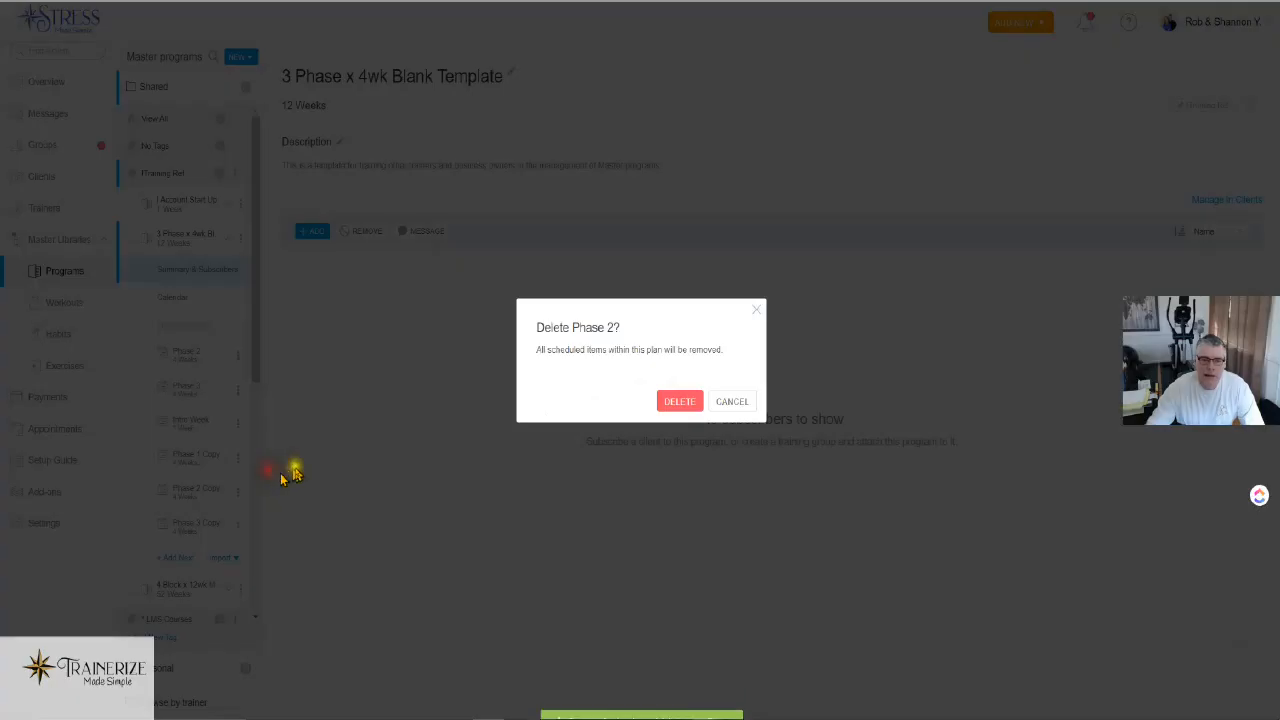
pyautogui.click(679, 401)
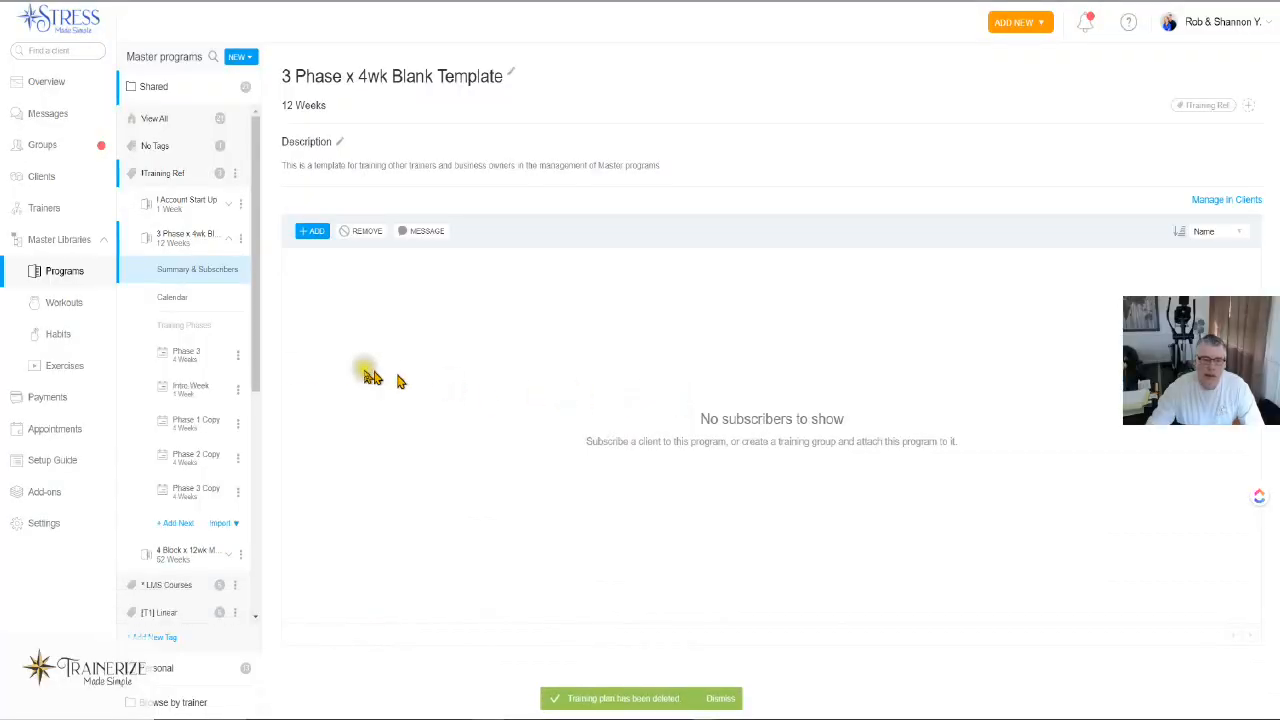
# - Cancel an accidental Phase 3 duplication and bring up Phase 3's options again
pyautogui.click(238, 355)
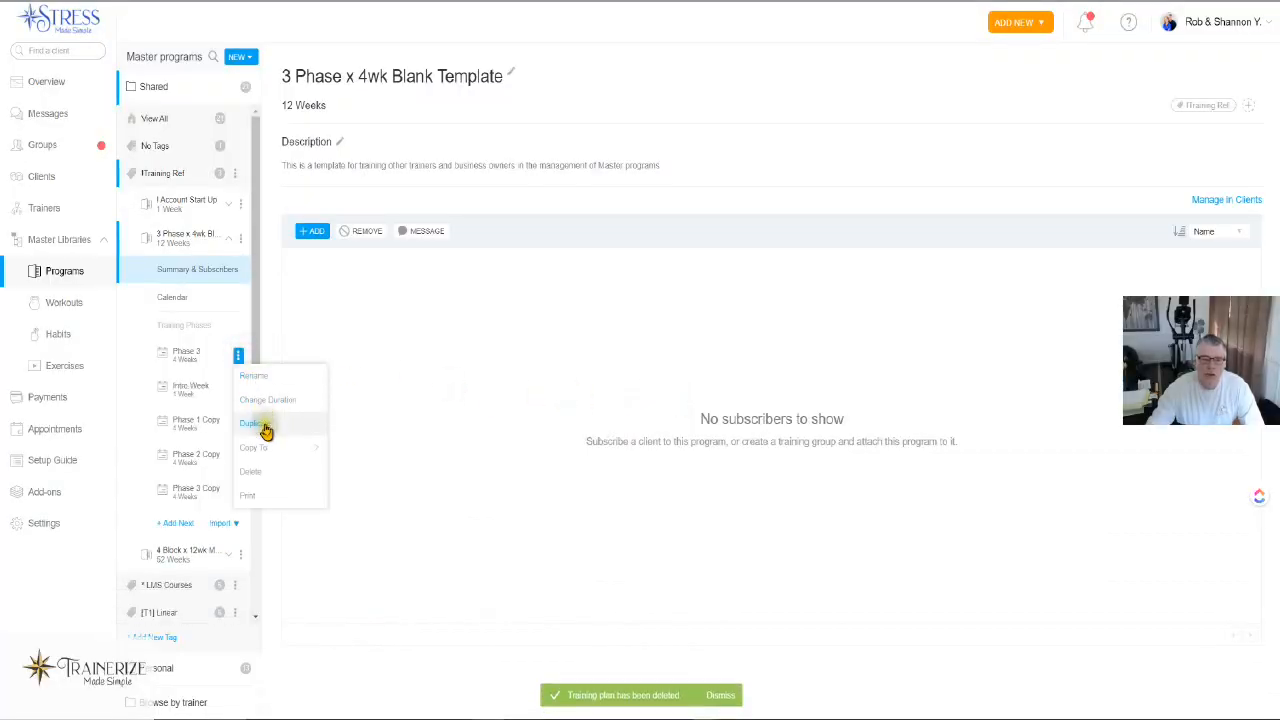
pyautogui.click(251, 423)
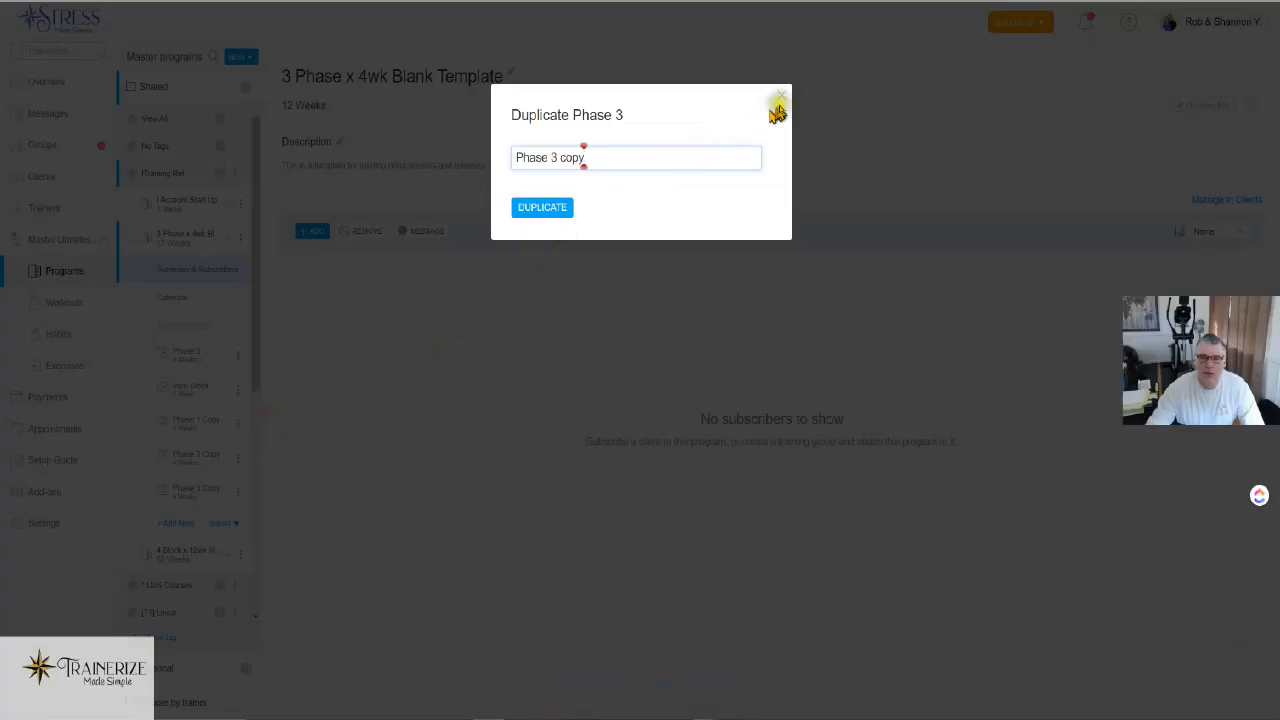
pyautogui.click(779, 101)
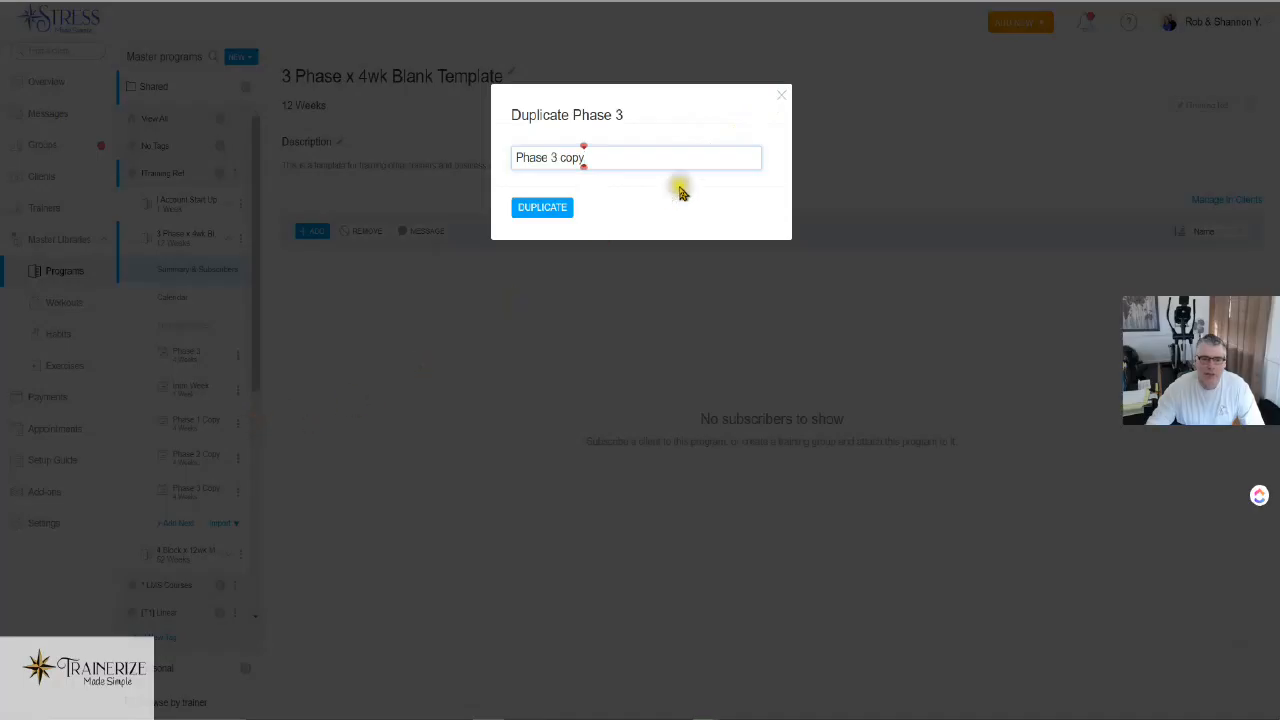
pyautogui.click(542, 207)
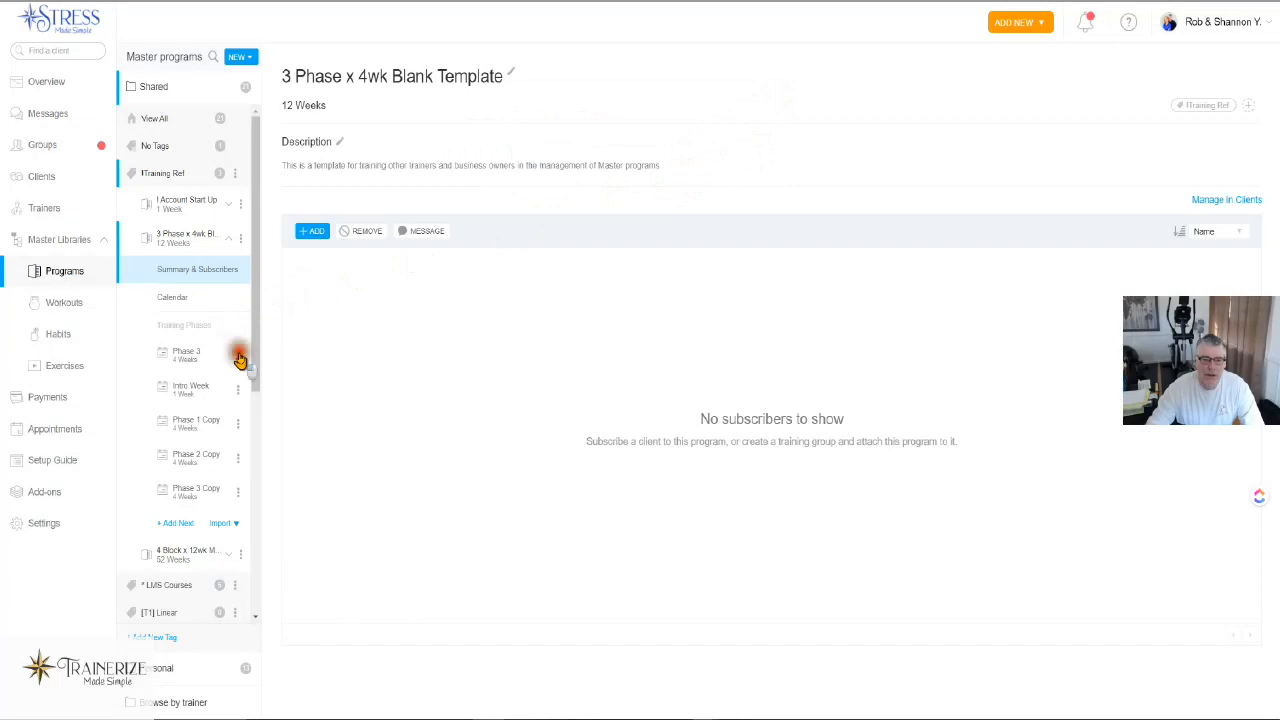
pyautogui.click(239, 355)
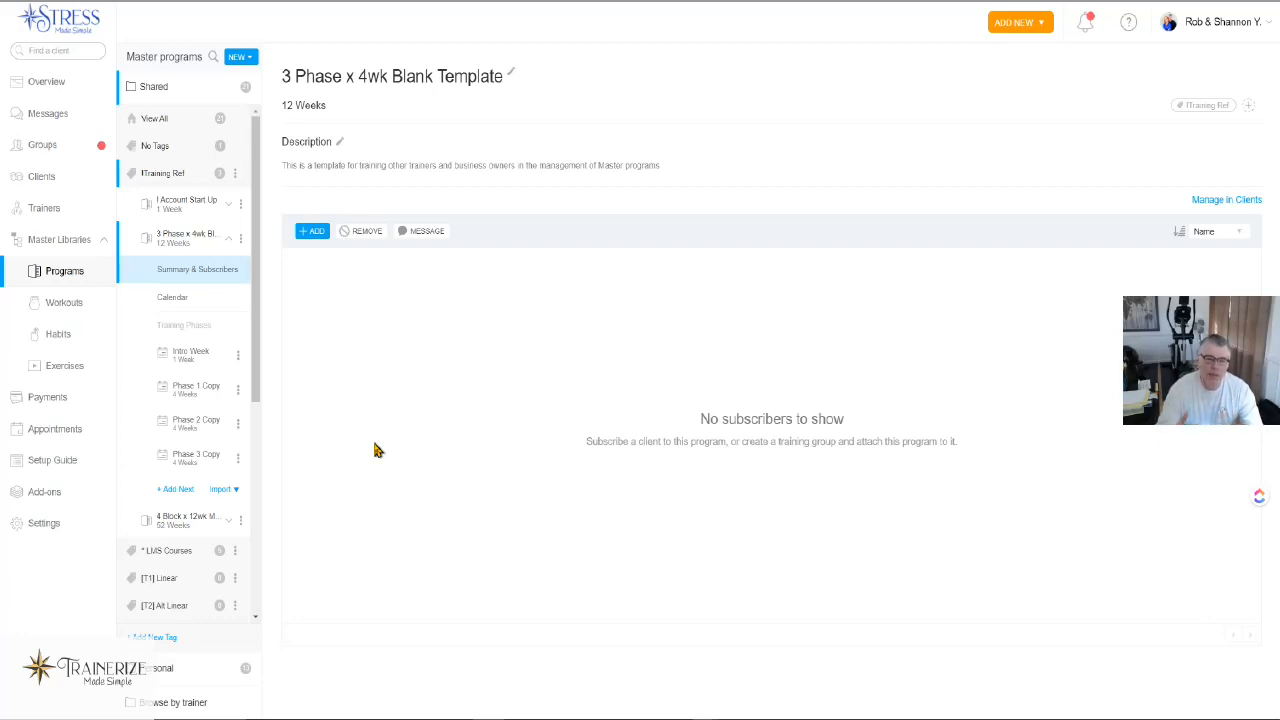
pyautogui.moveTo(198, 468)
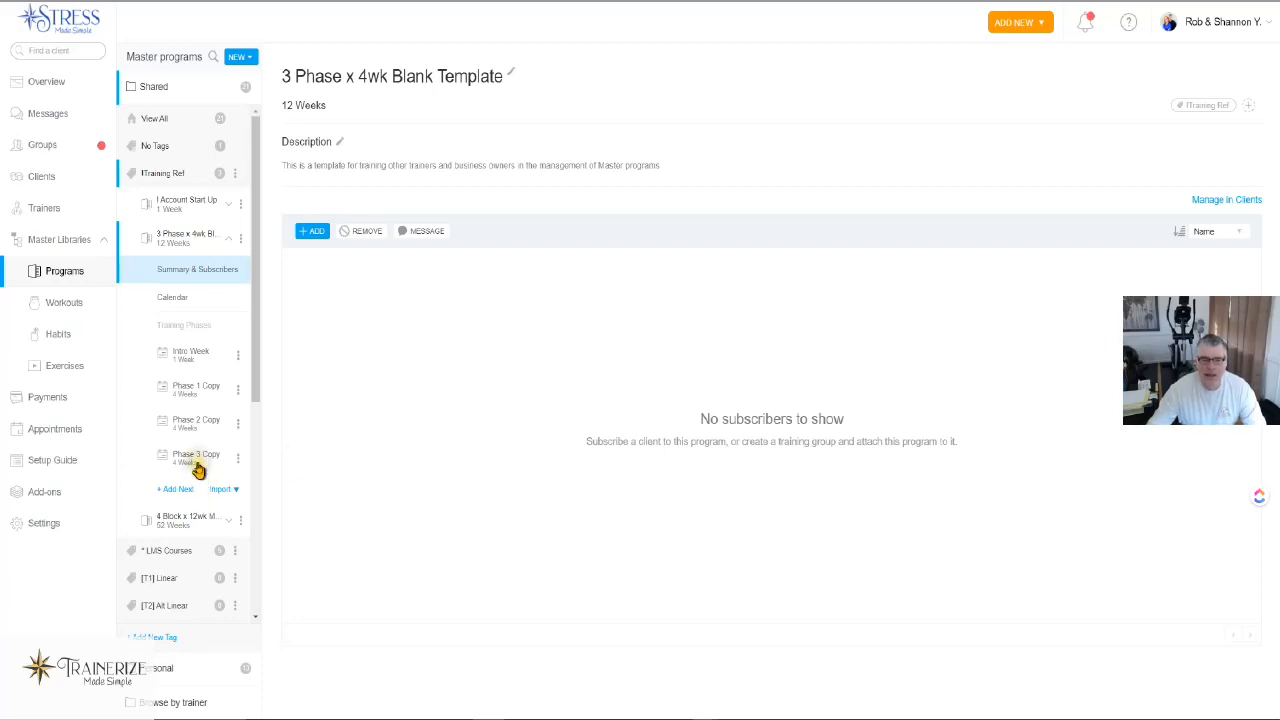
pyautogui.moveTo(207, 361)
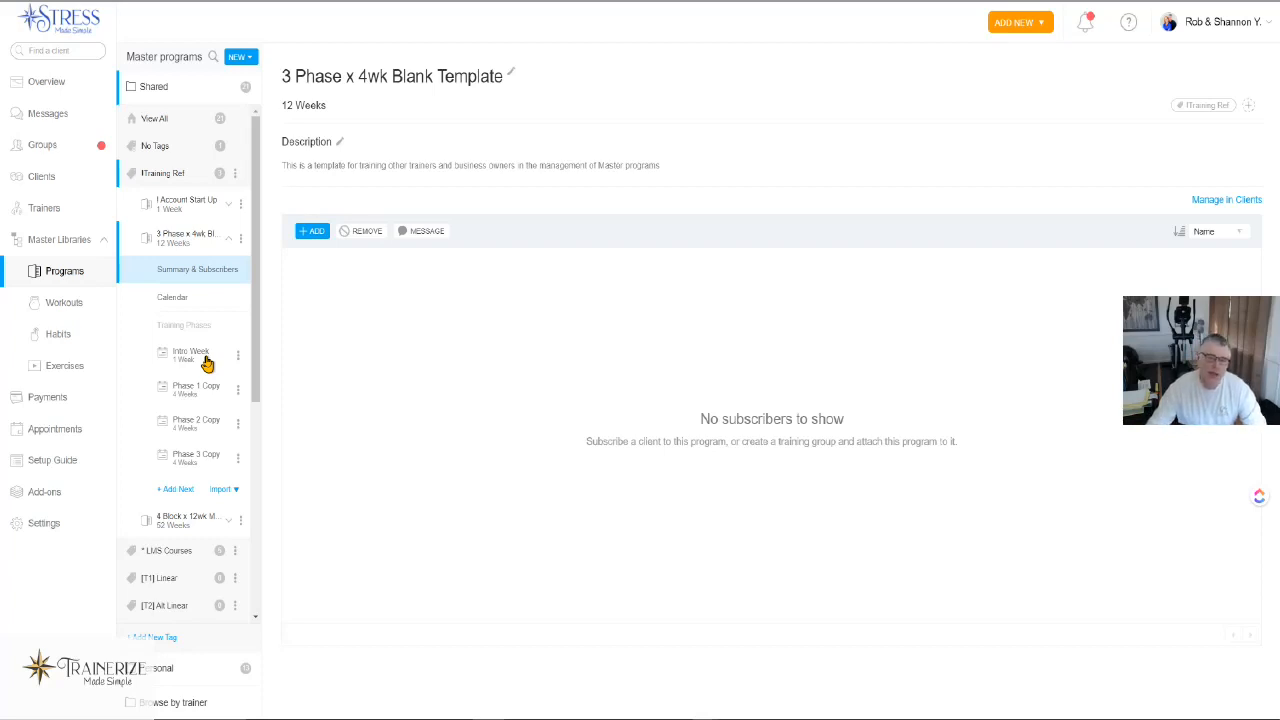
pyautogui.moveTo(275, 360)
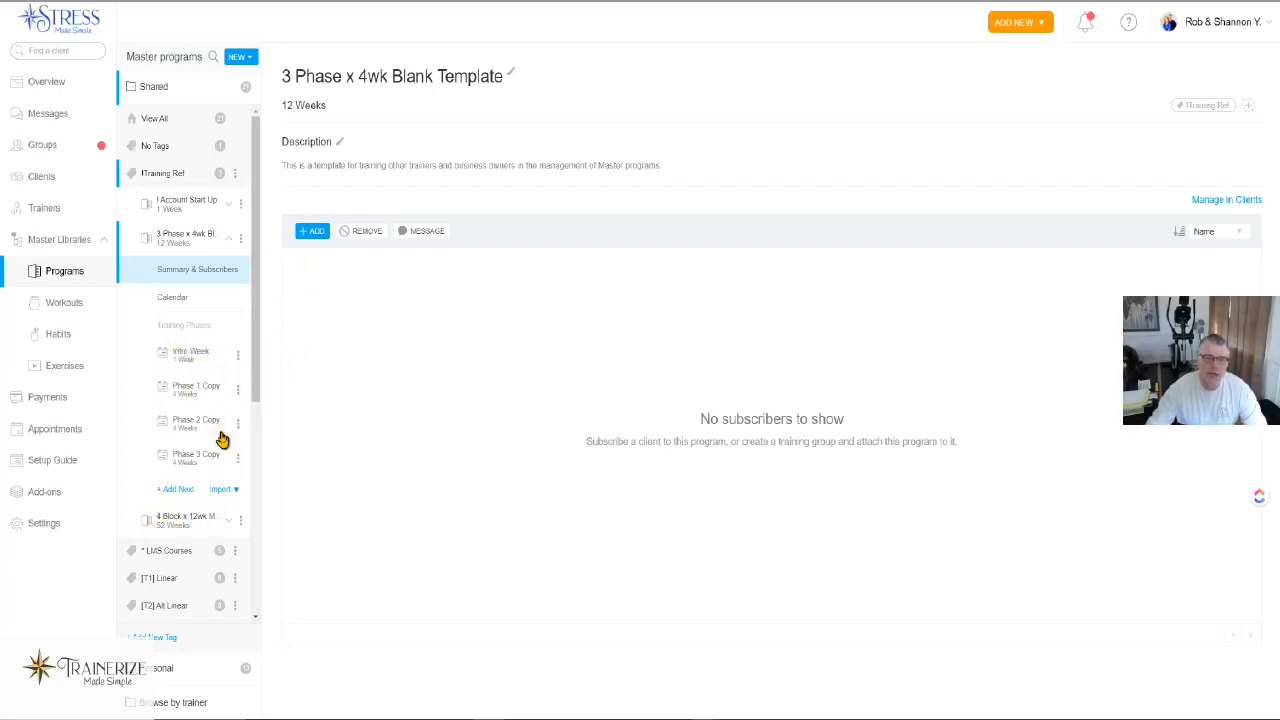
pyautogui.moveTo(350, 350)
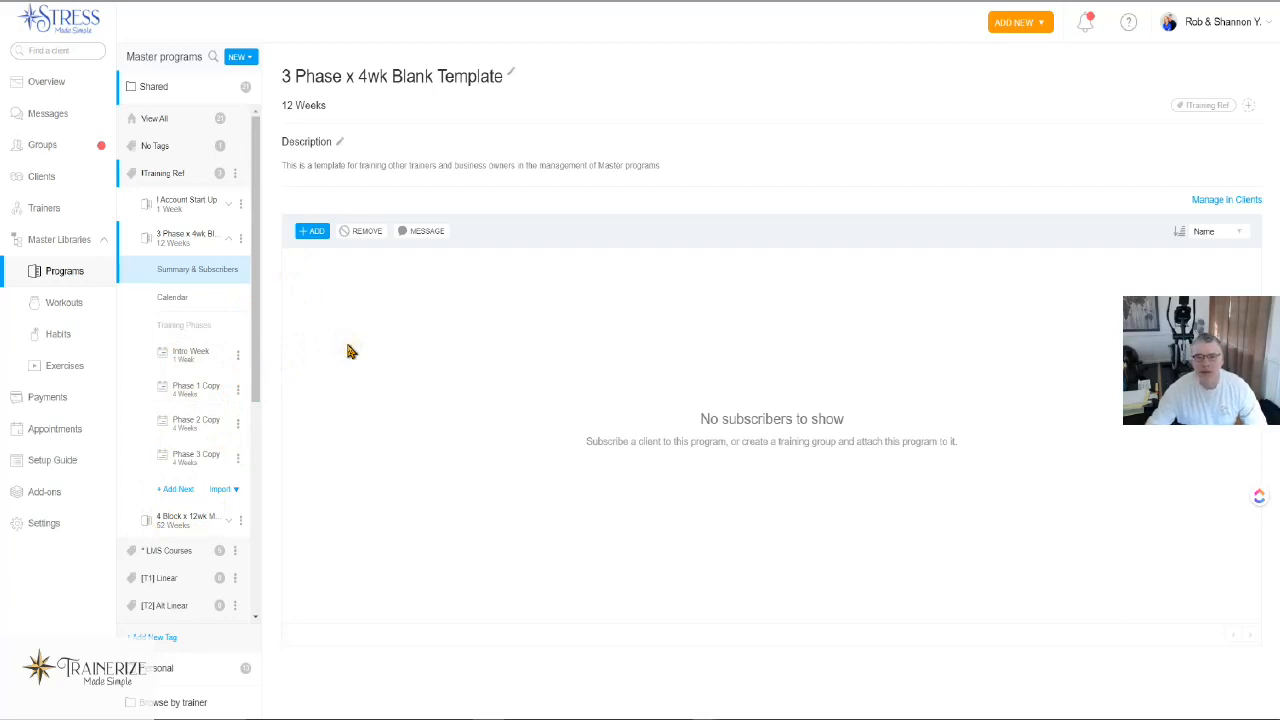
pyautogui.moveTo(315, 398)
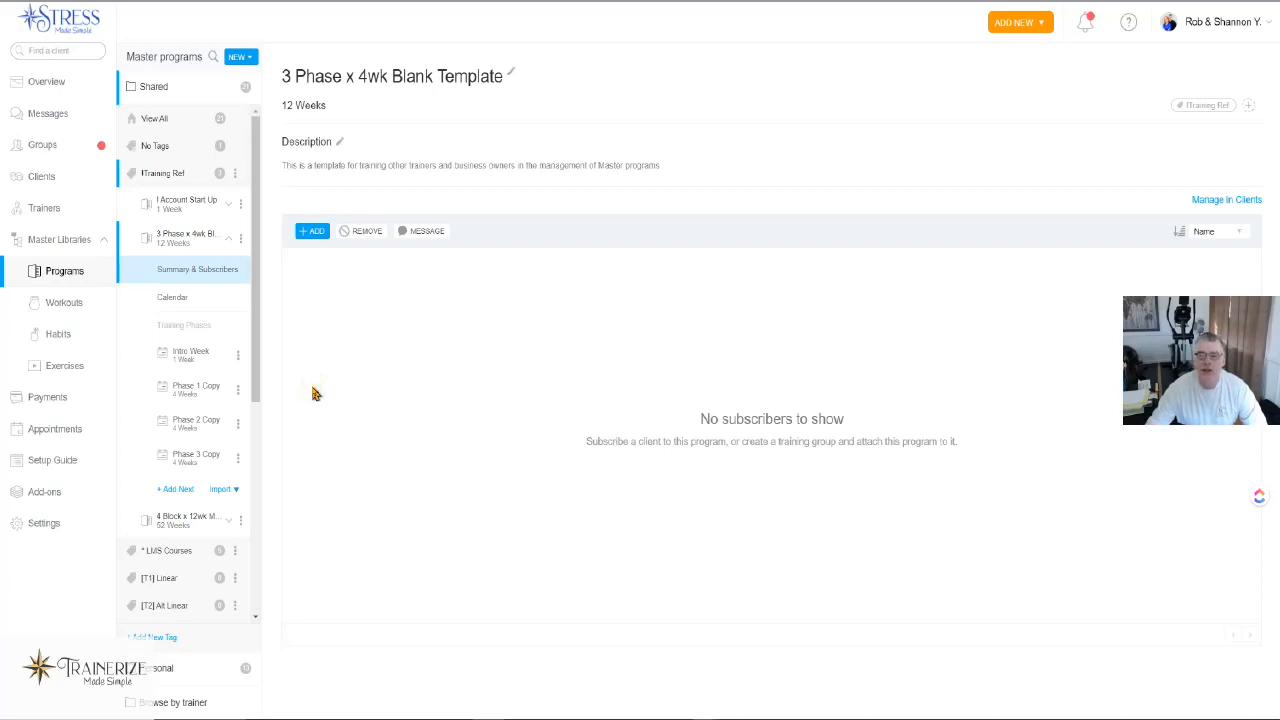
pyautogui.moveTo(155, 460)
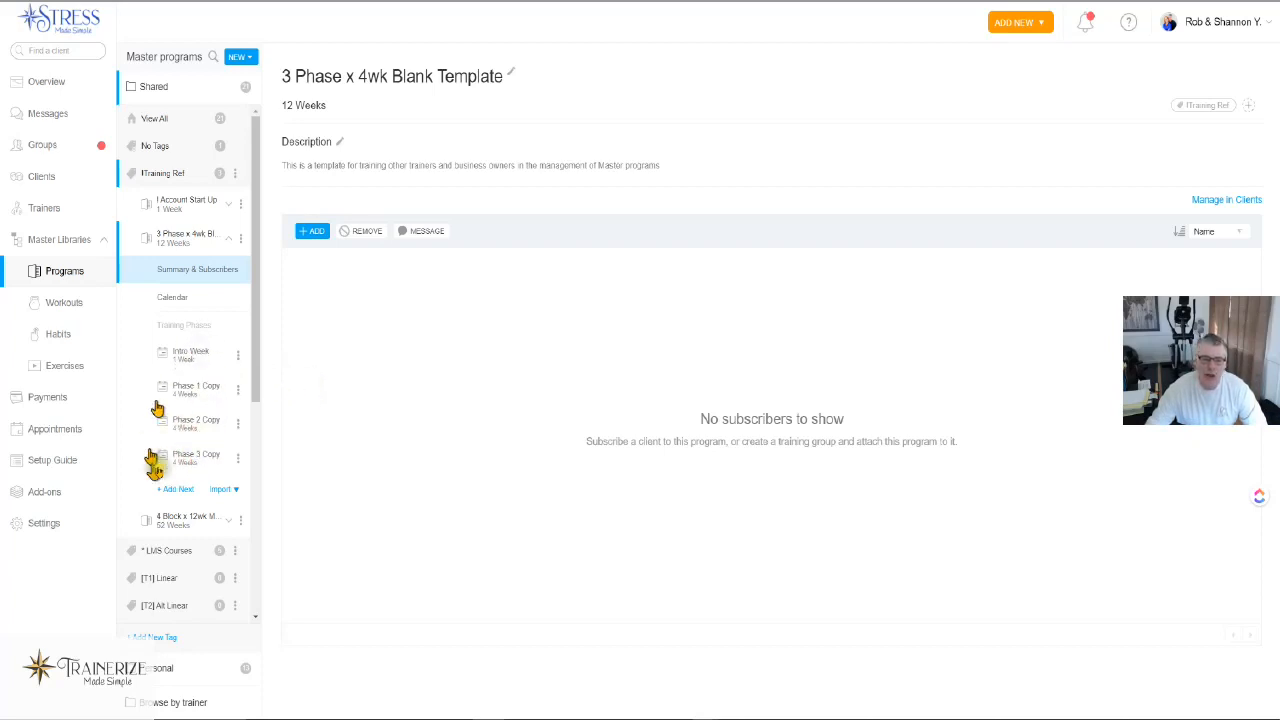